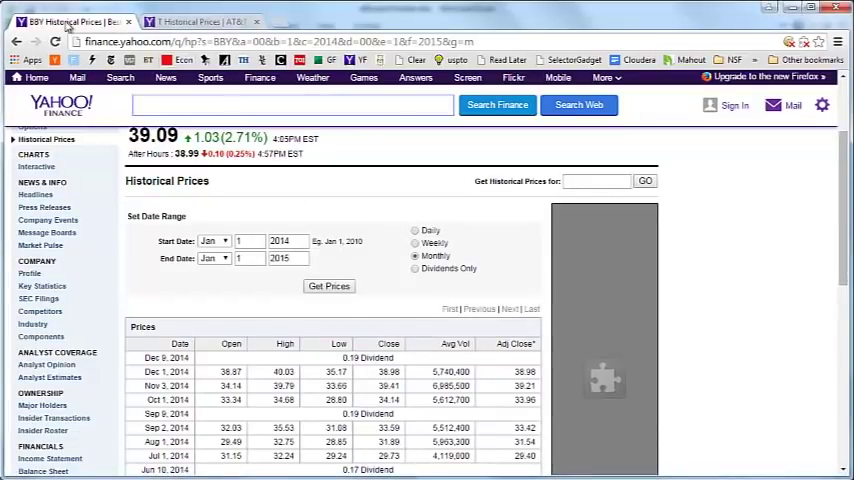
- Leave Best Buy's 2014 monthly prices on Yahoo Finance and browse AT&T's historical prices
left_click(200, 16)
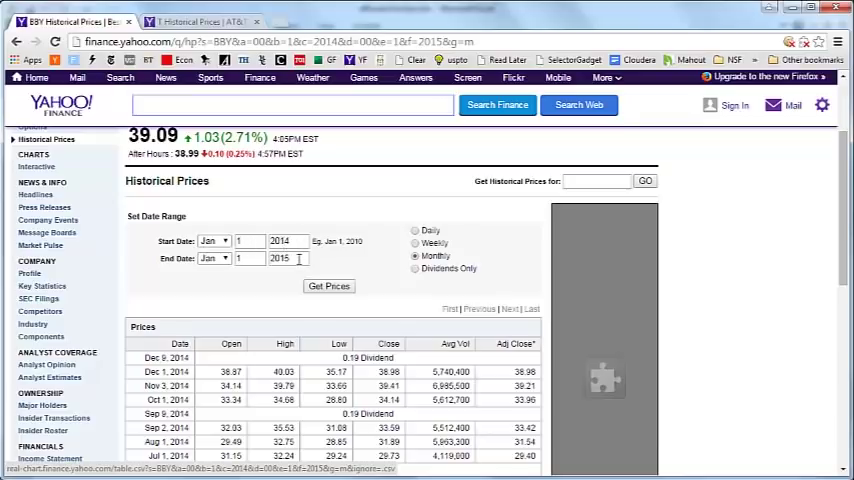
left_click(201, 22)
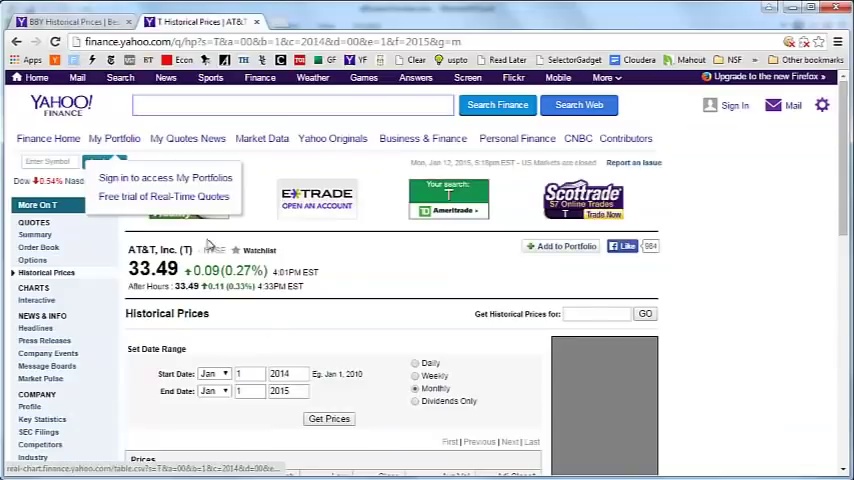
scroll("down", 3)
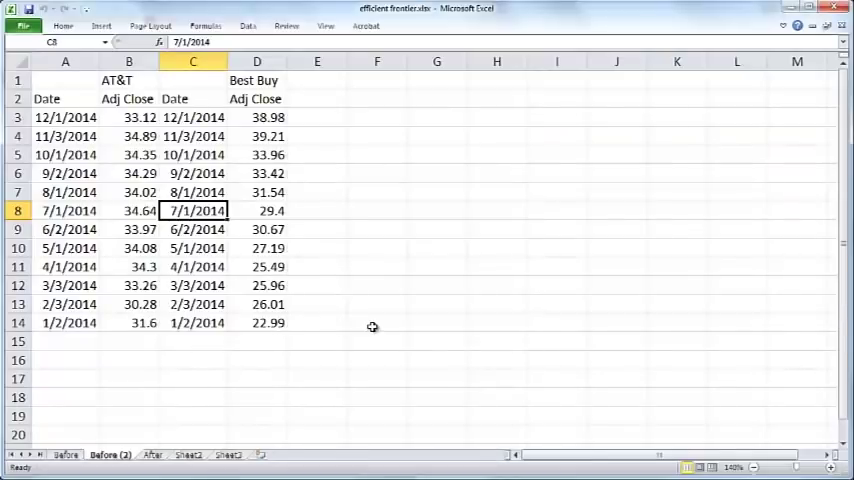
- Compare the AT&T and Best Buy dates and first prices to confirm the date columns match
left_click(128, 117)
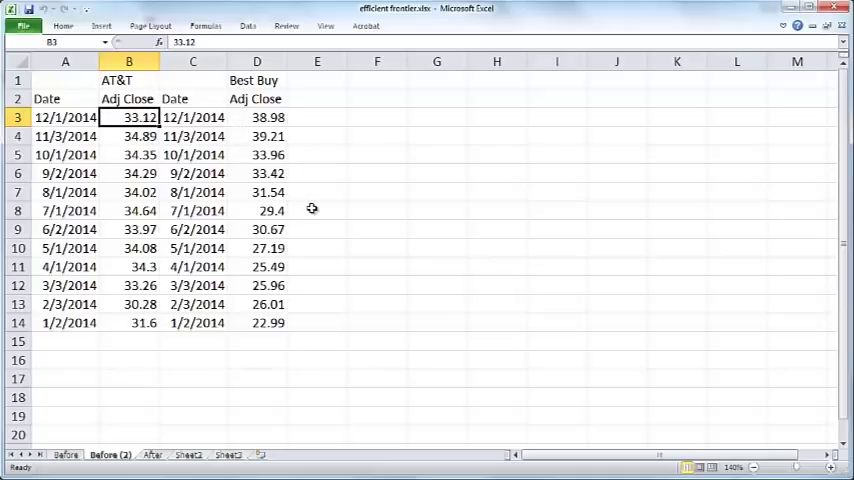
mouse_move(80, 152)
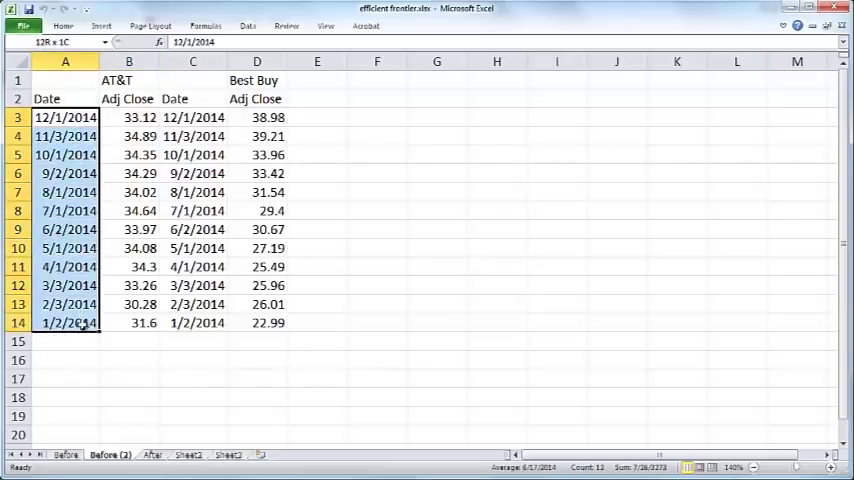
left_click(64, 323)
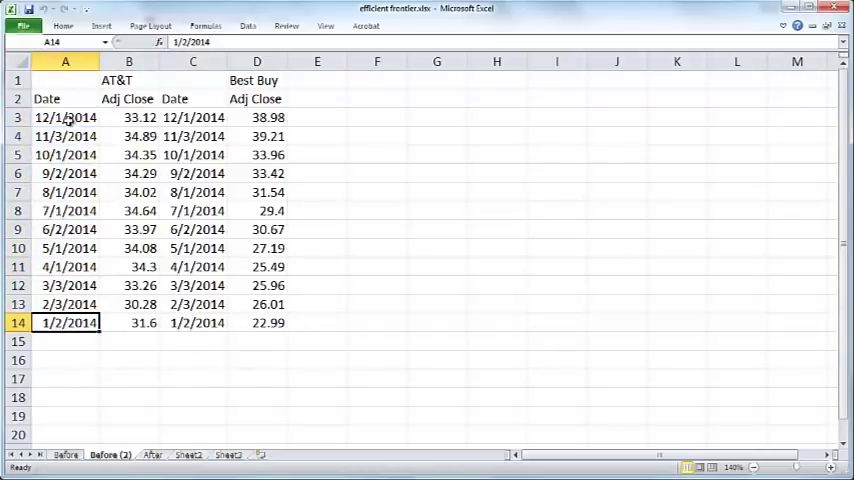
left_click(64, 118)
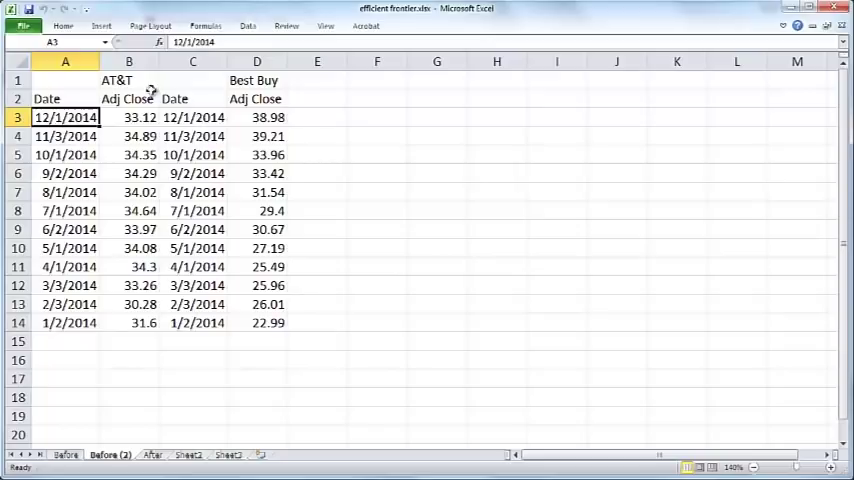
left_click(256, 80)
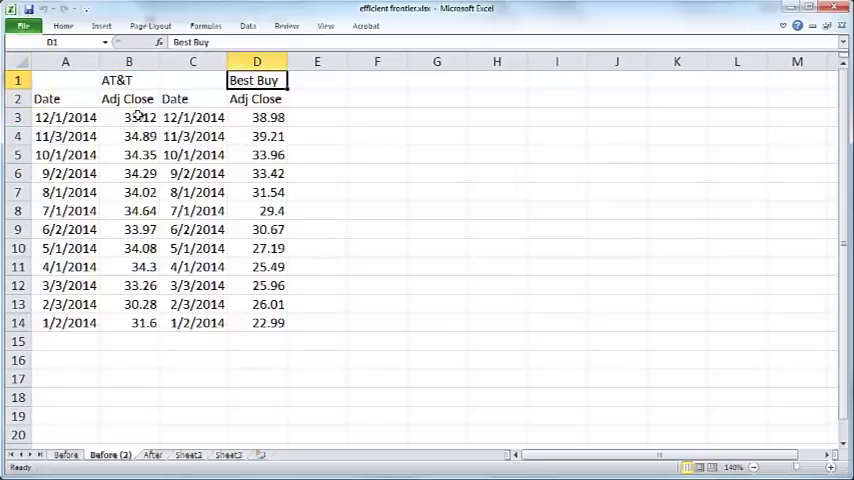
left_click(257, 117)
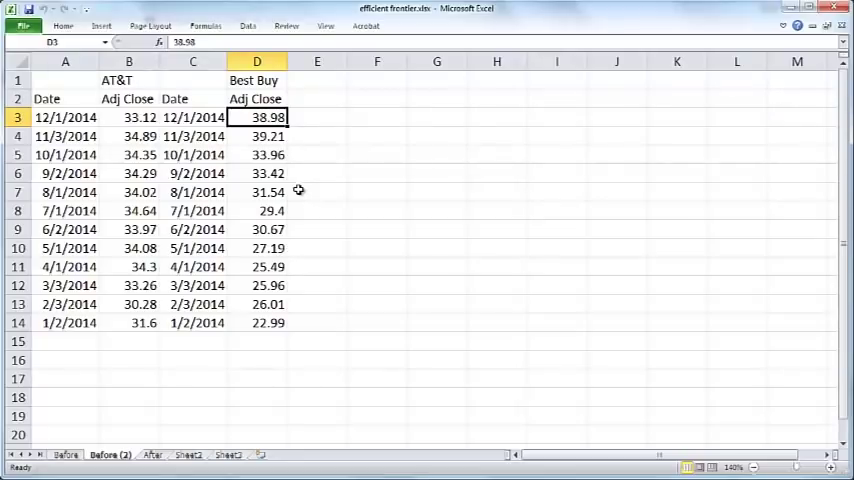
left_click(47, 118)
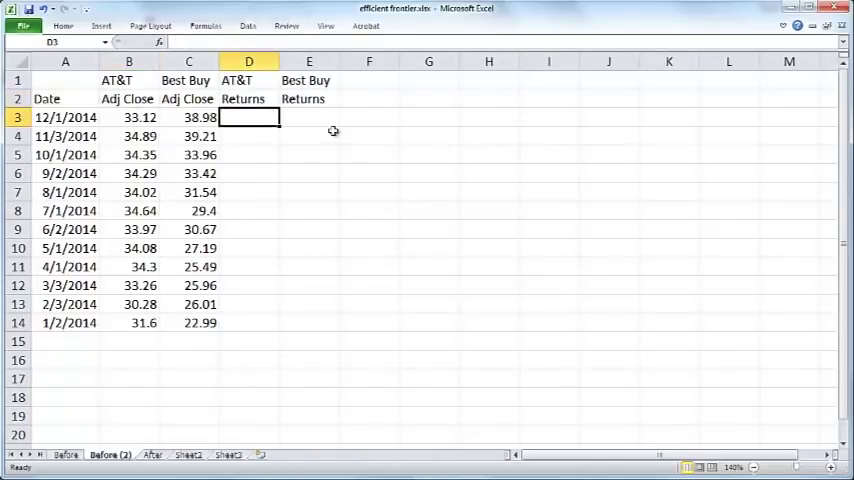
- Enter =B3/B4-1 in D3, fill it across and down, and clear row 14's #DIV/0! errors
type("=B3")
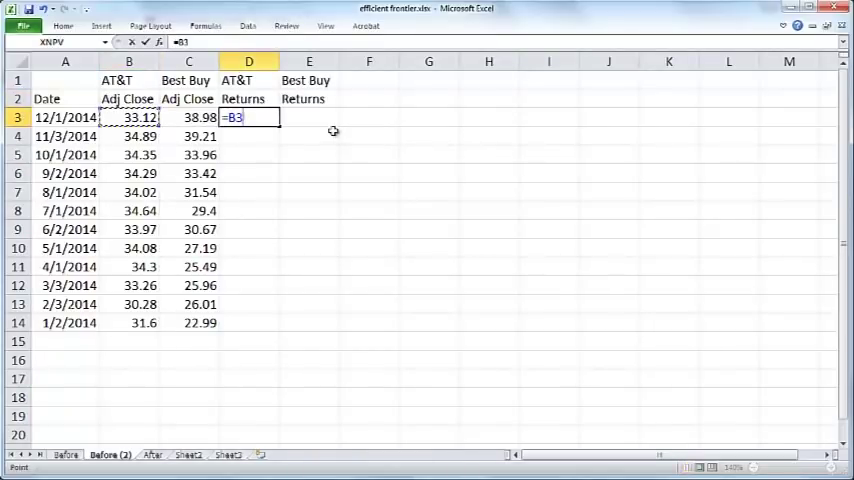
type("/B4")
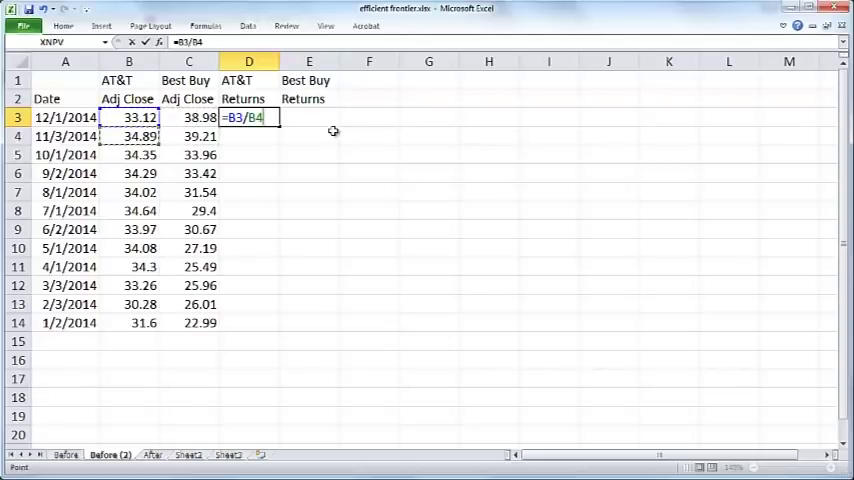
key("Enter")
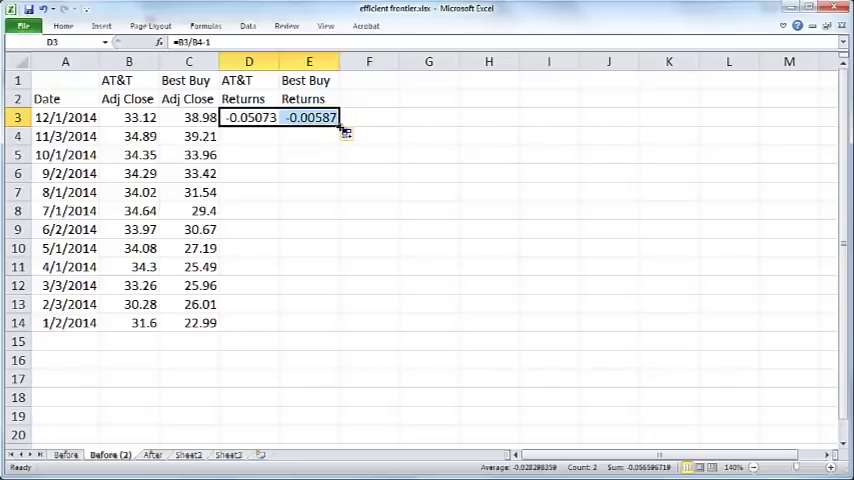
left_click_drag(345, 125, 337, 330)
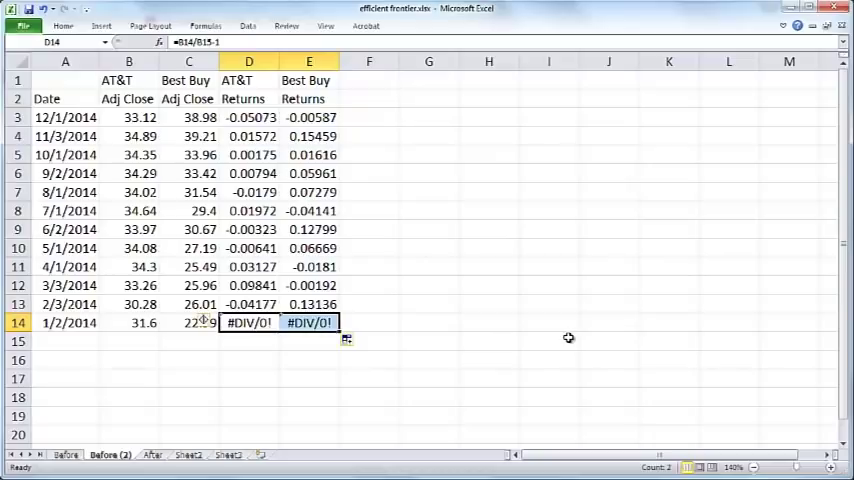
key("Delete")
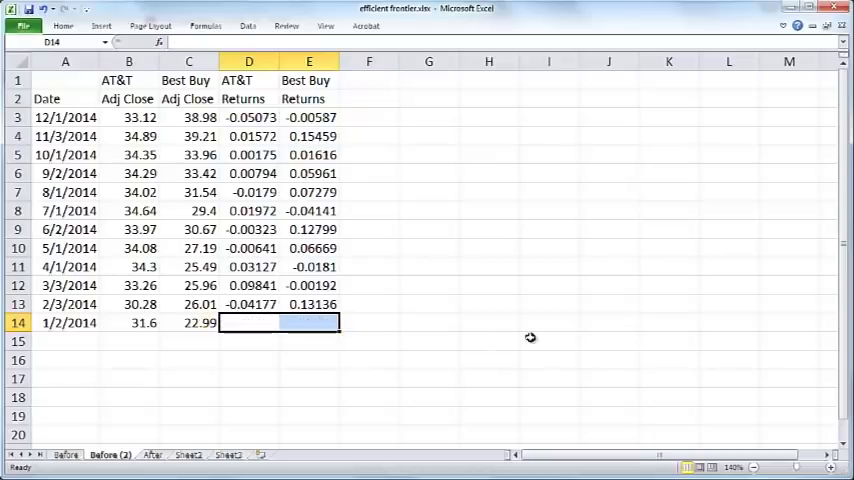
- Format the AT&T and Best Buy monthly return values as percentages
left_click(128, 341)
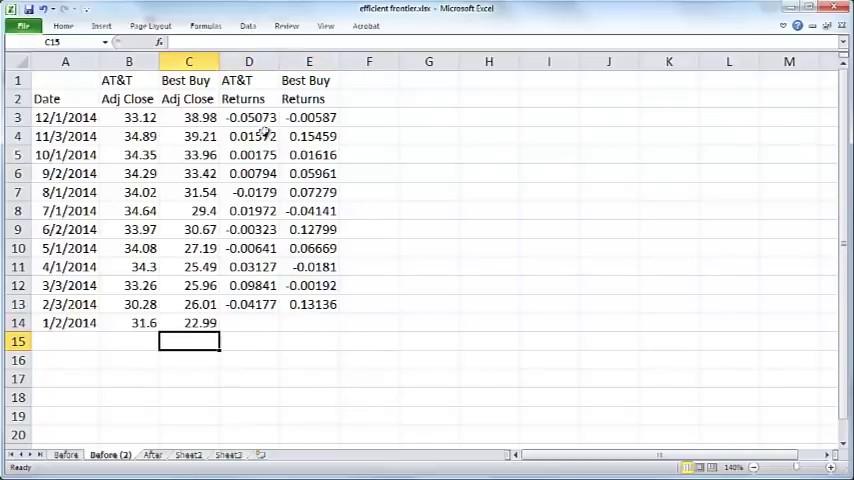
left_click_drag(248, 117, 309, 304)
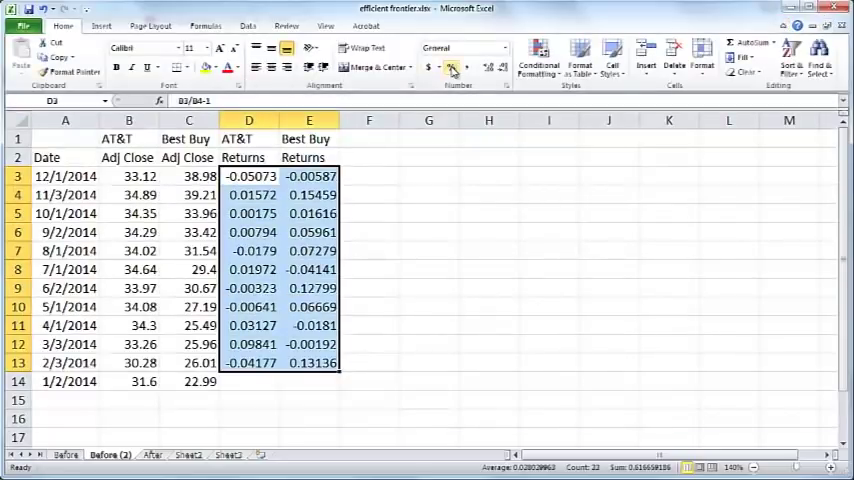
left_click(451, 67)
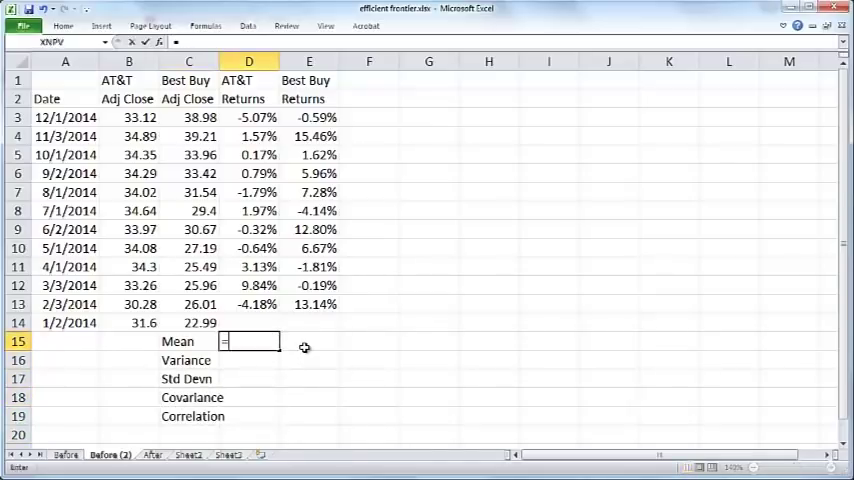
- Enter AVERAGE, VARP and STDEVP of D3:D13, extending them to the Best Buy column
type("=average(")
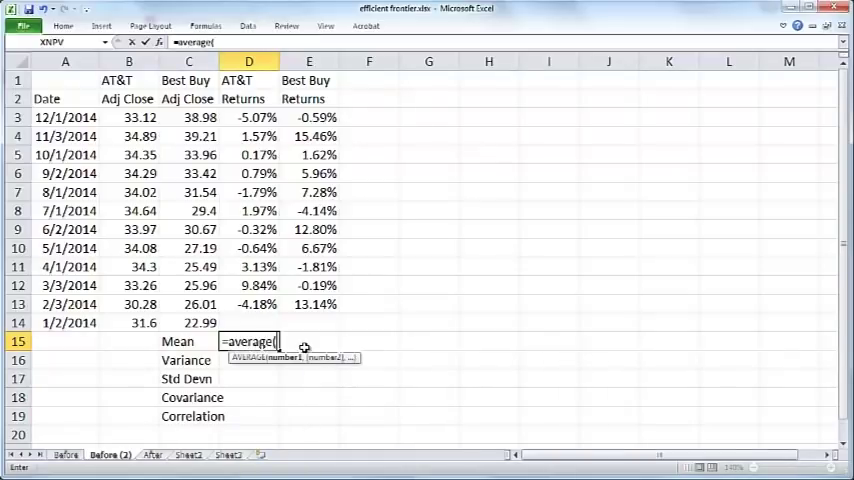
left_click_drag(248, 117, 248, 304)
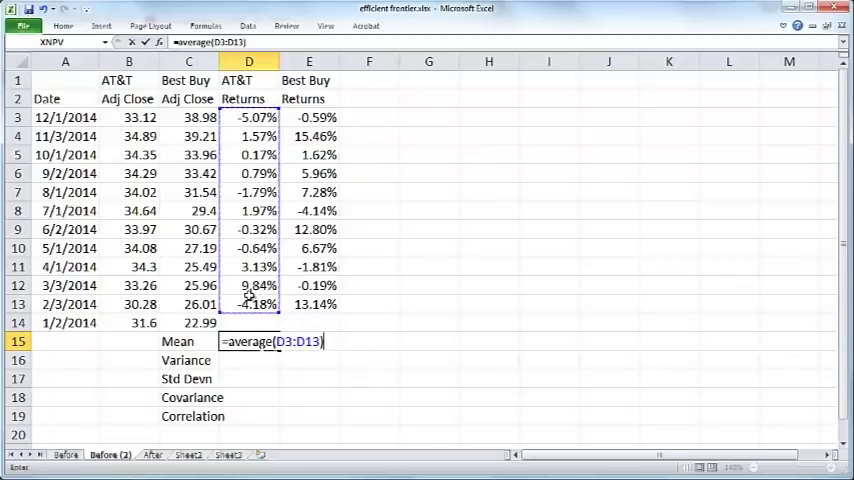
key("Enter")
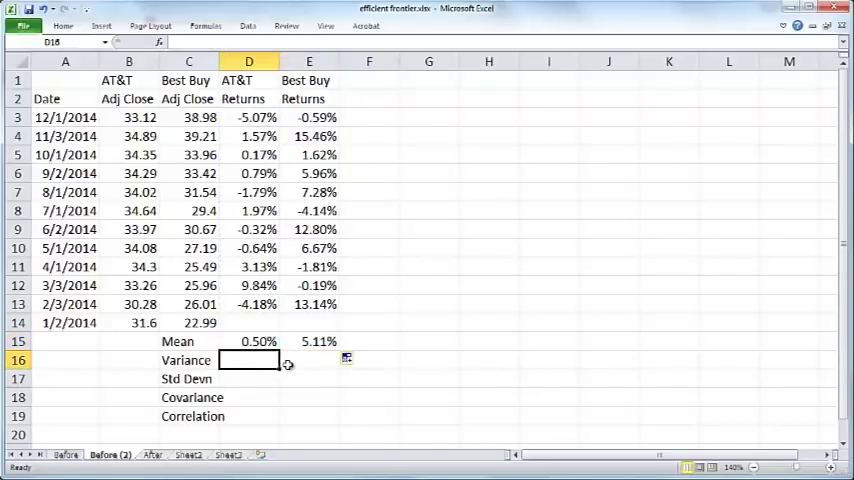
type("=varp(D3:D13")
left_click(249, 379)
type("=STDEVP(D3:D13)")
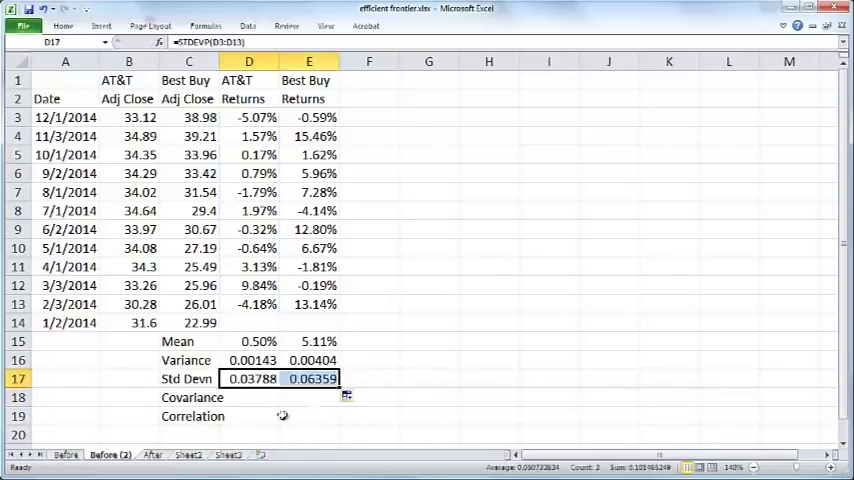
left_click(244, 396)
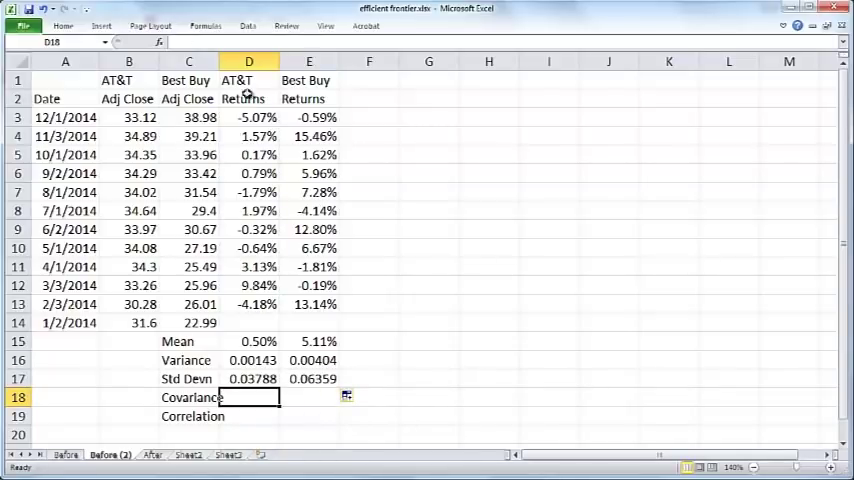
left_click_drag(309, 117, 309, 248)
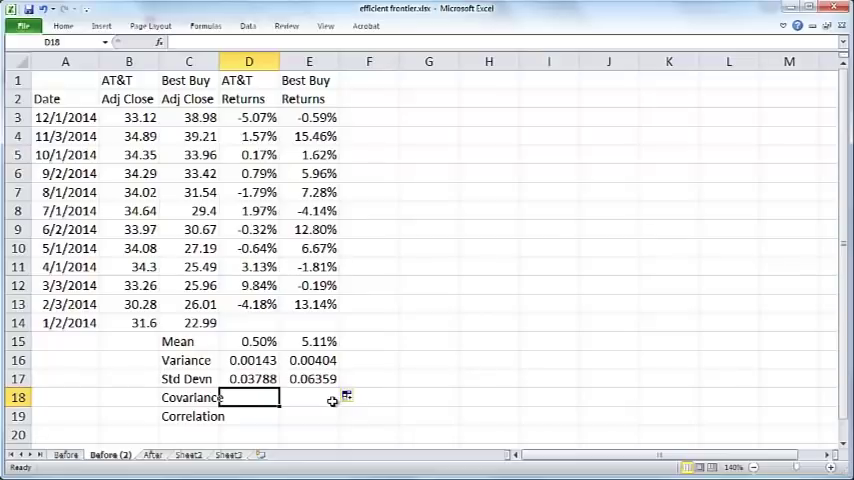
mouse_move(302, 248)
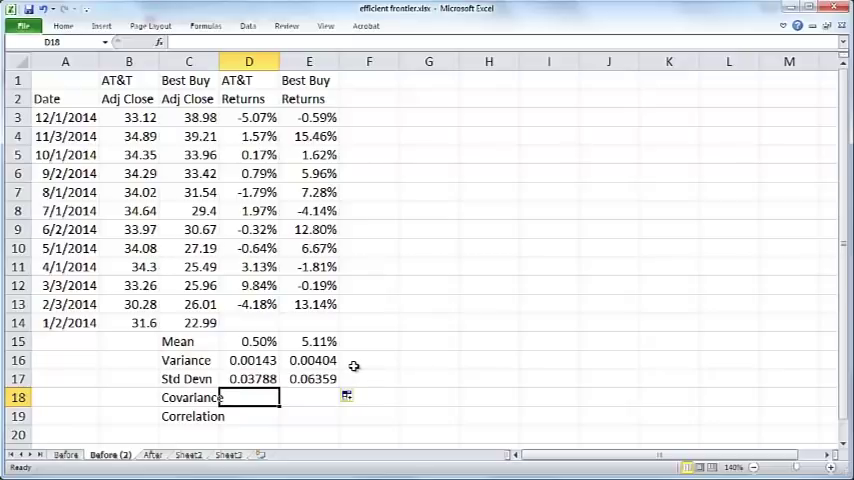
- Compute the covariance of AT&T and Best Buy returns with COVAR (-0.0008)
type("=covar(")
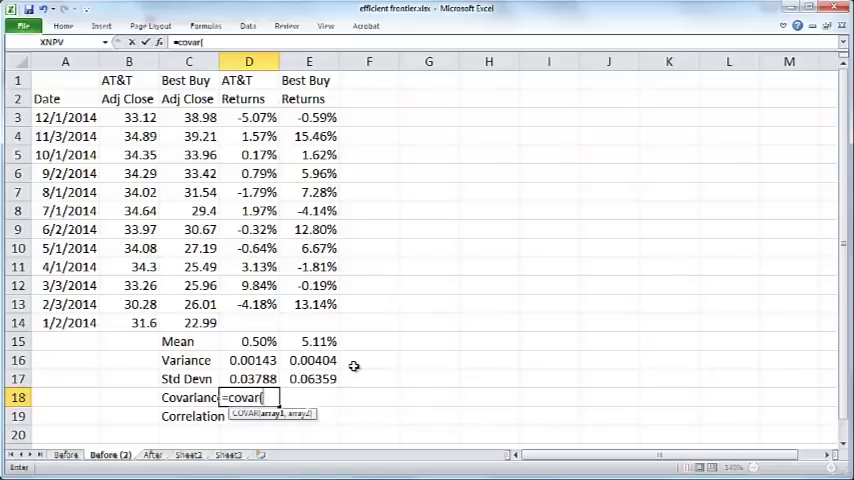
left_click_drag(249, 117, 249, 304)
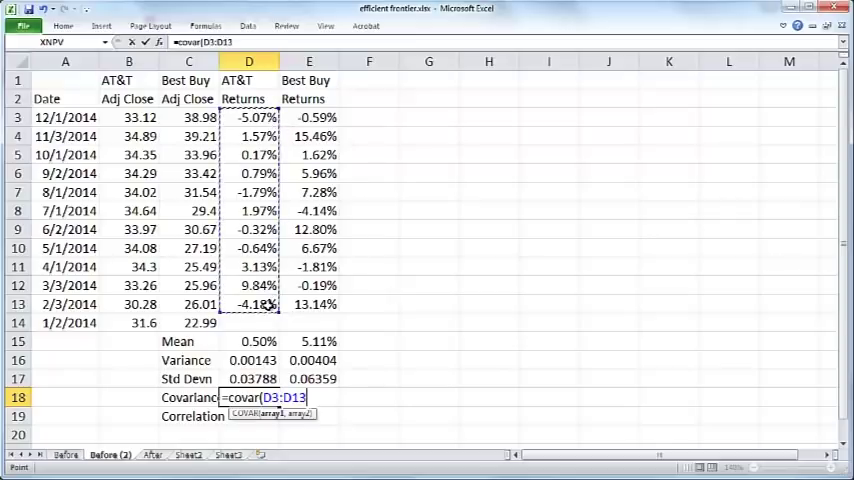
type(",")
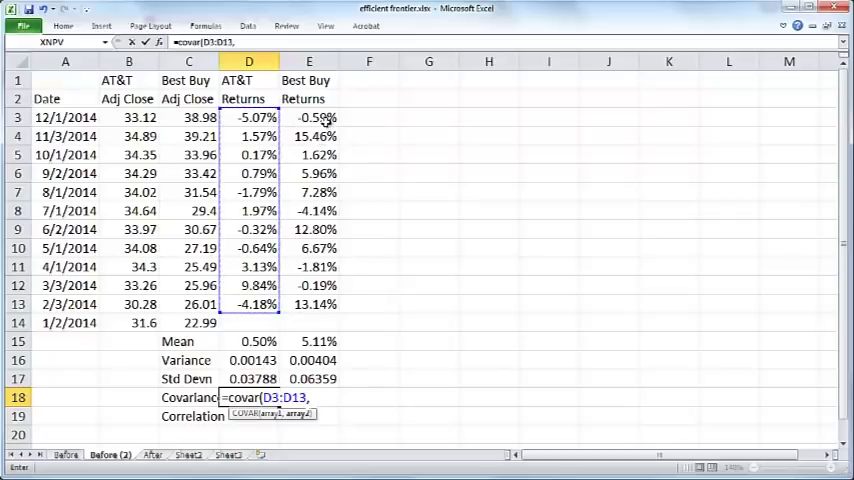
key("Enter")
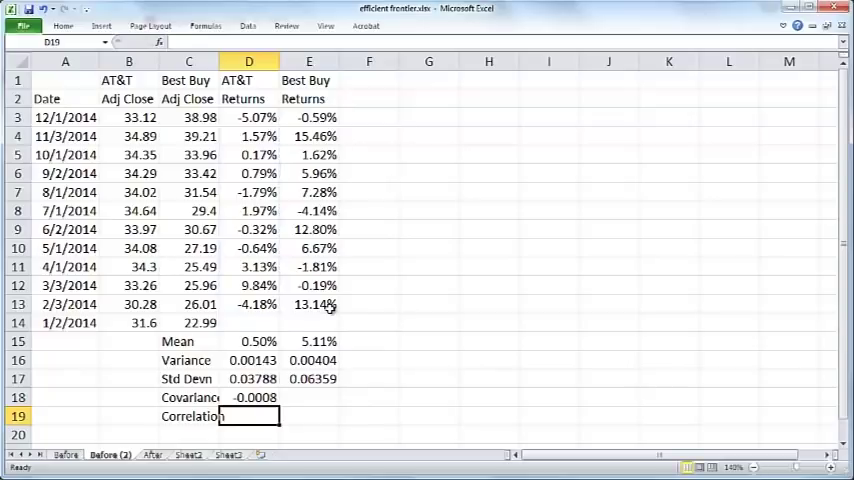
- Compute the returns' correlation with CORREL, giving -0.33107, and insert a row above
type("=co")
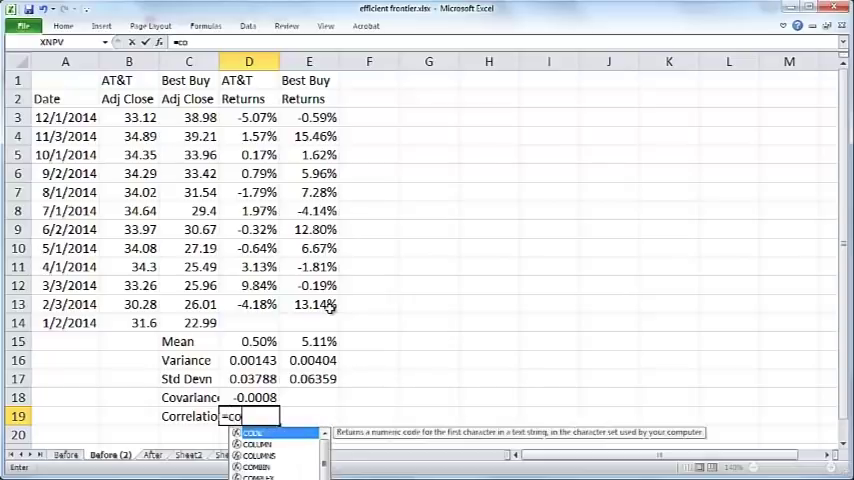
type("orrel(D3:D13")
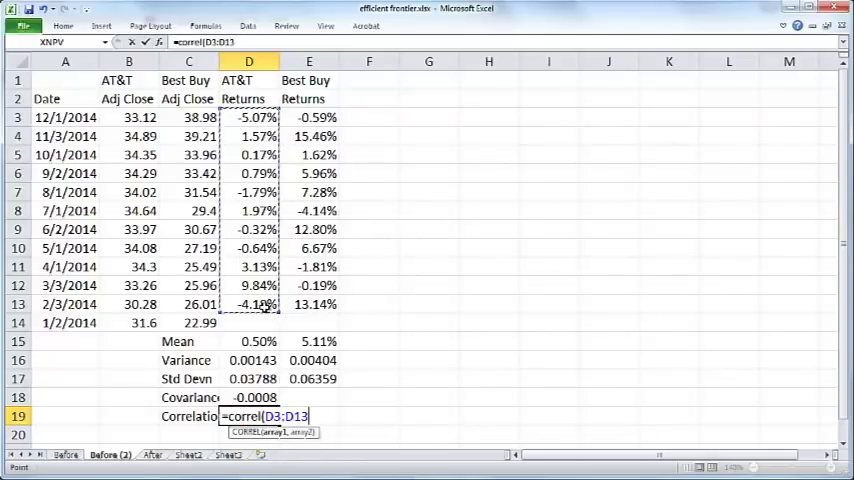
left_click_drag(309, 117, 309, 267)
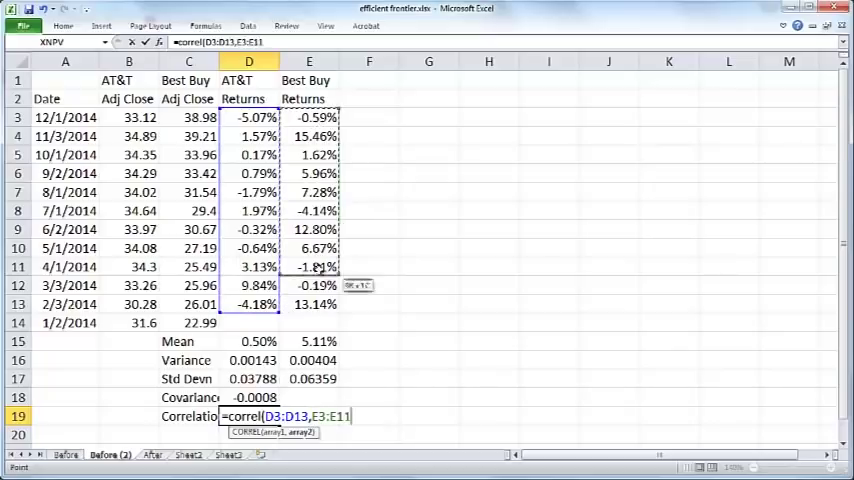
key("Enter")
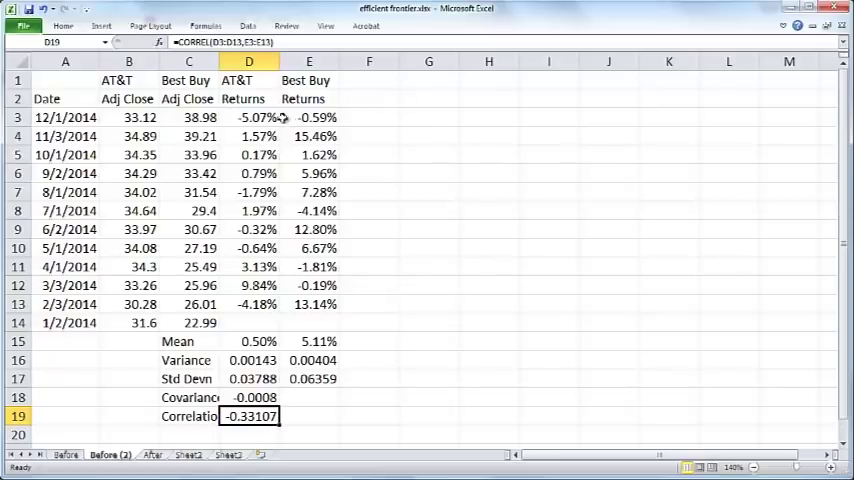
right_click(18, 79)
type("50")
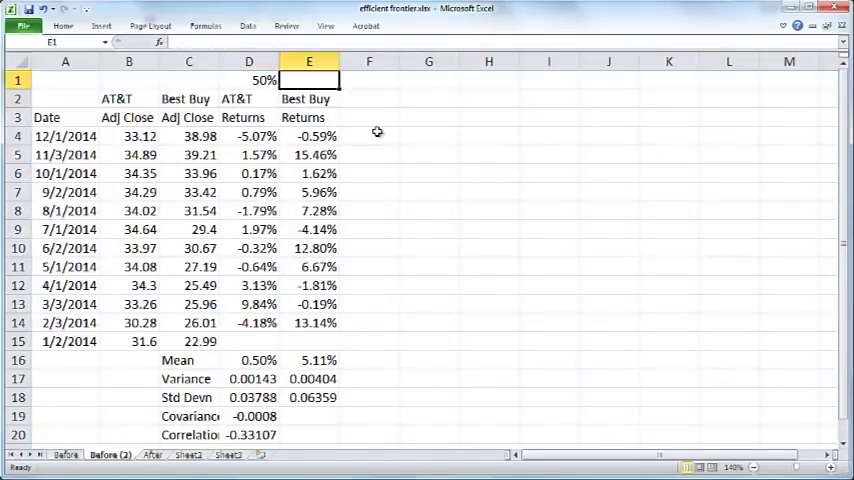
- Set the Best Buy weight to =1-D1, complementing AT&T's 50% weight
type("=1-D1")
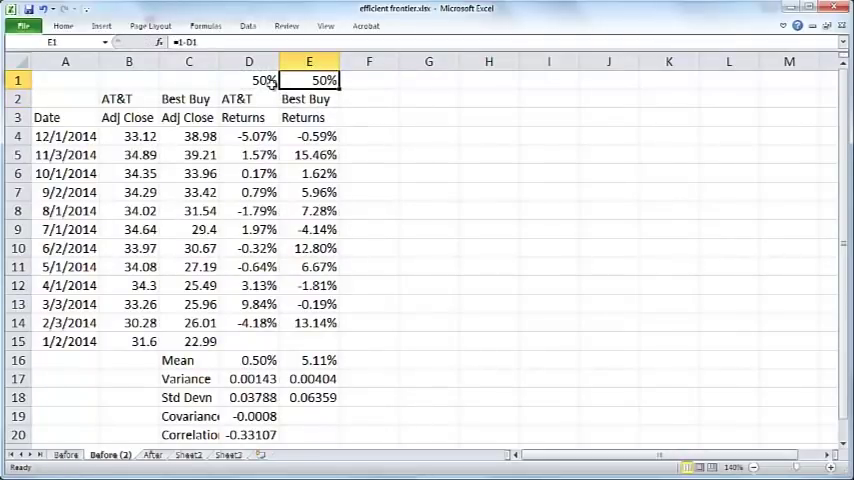
left_click(246, 80)
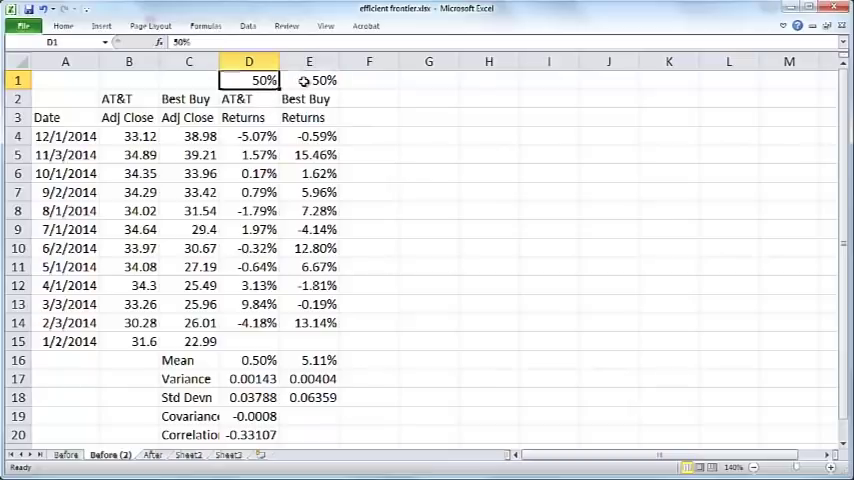
left_click(248, 99)
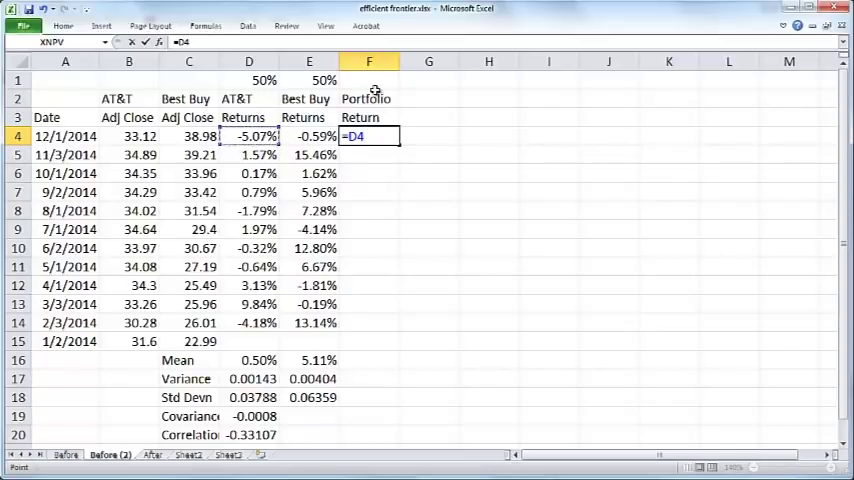
- Enter the weighted portfolio return =D4*$D$1+E4*$E$1 in F4 and fill down to row 14
left_click(263, 80)
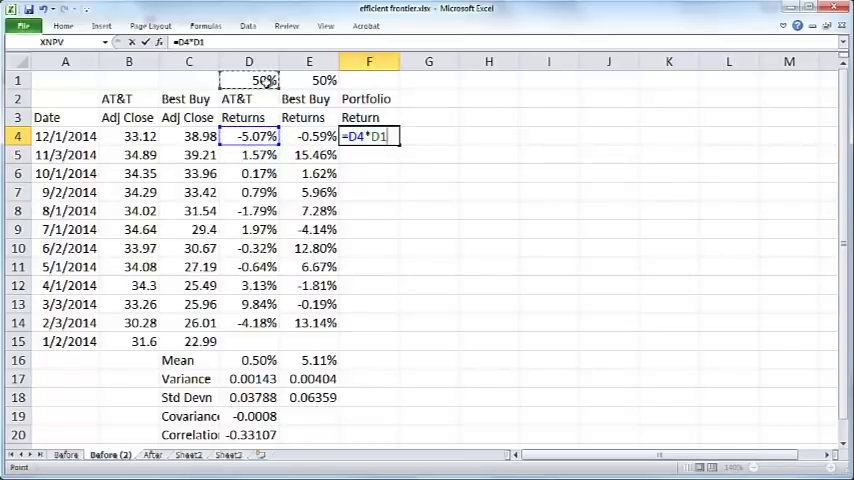
type("+E4*")
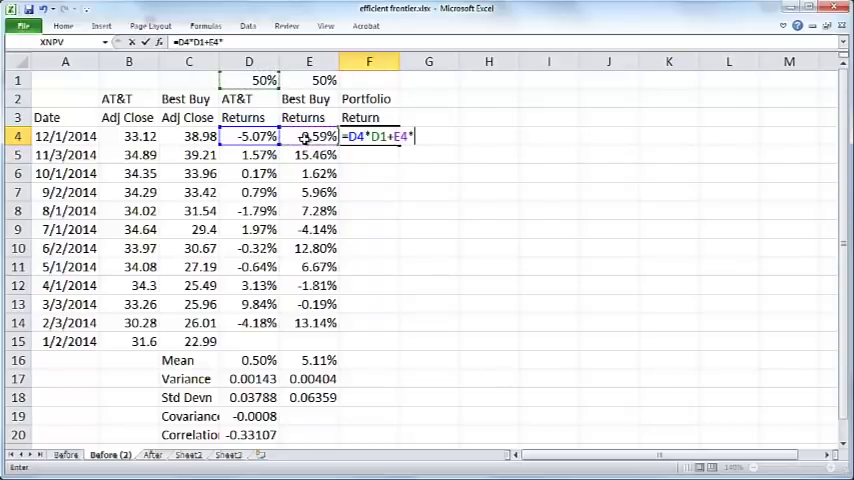
key("Enter")
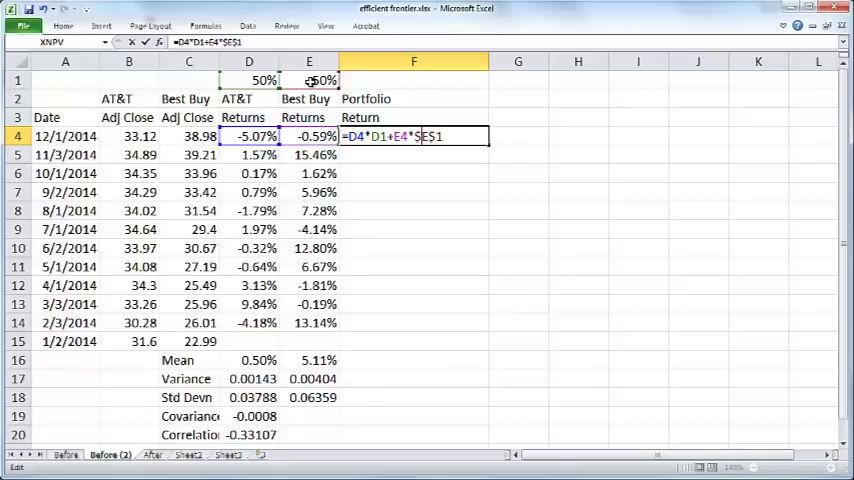
key("F4")
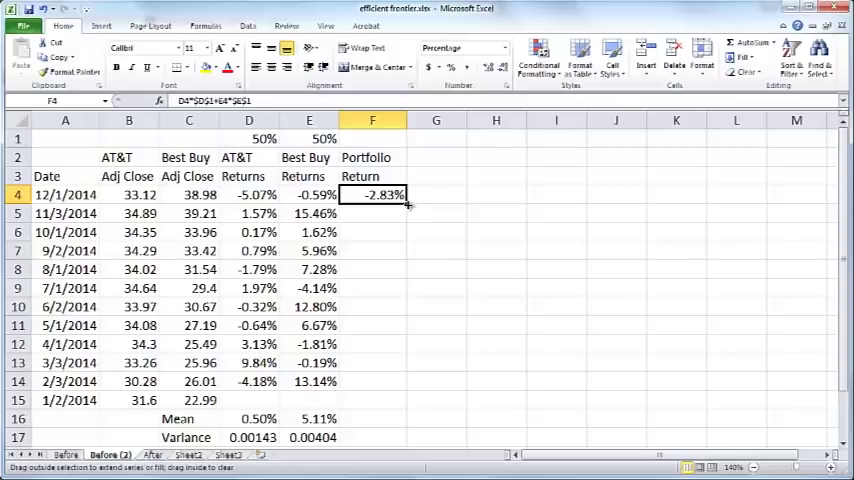
left_click_drag(372, 194, 372, 381)
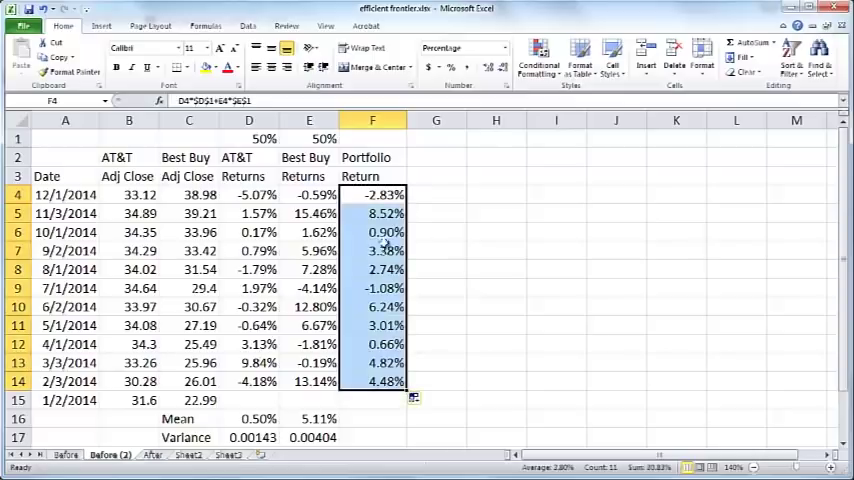
- Extend mean and variance into the Portfolio Return column (2.80%, 0.000971)
left_click(371, 306)
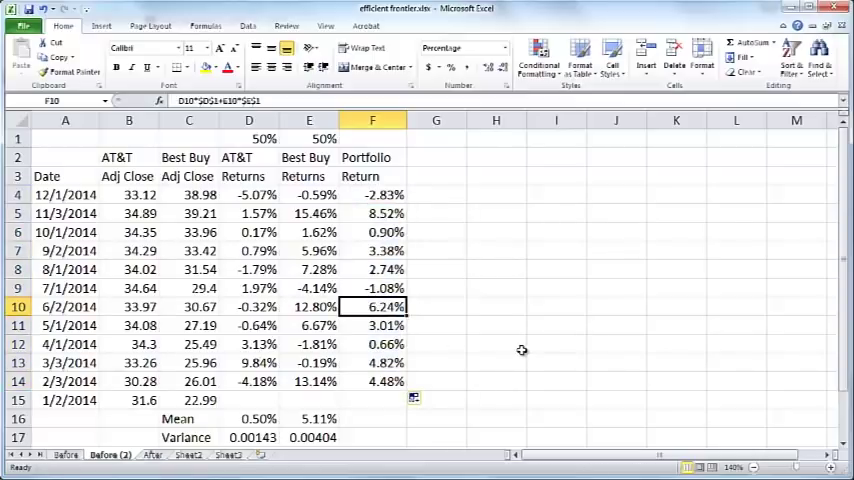
mouse_move(508, 351)
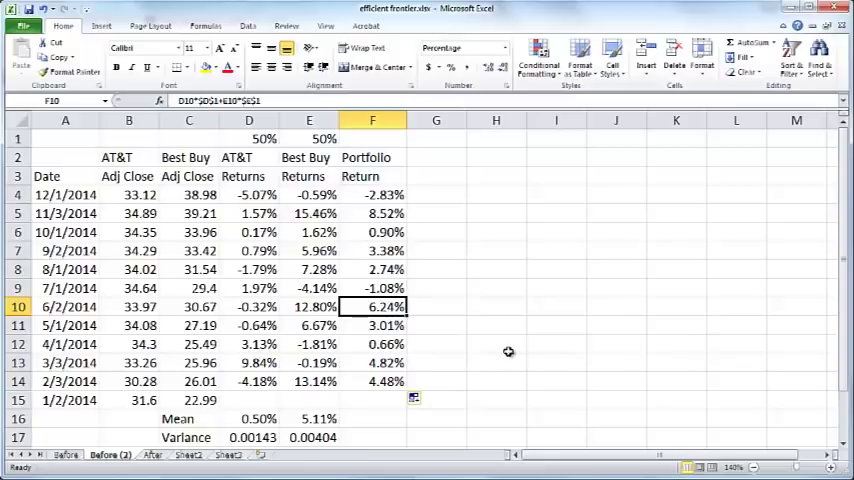
mouse_move(392, 193)
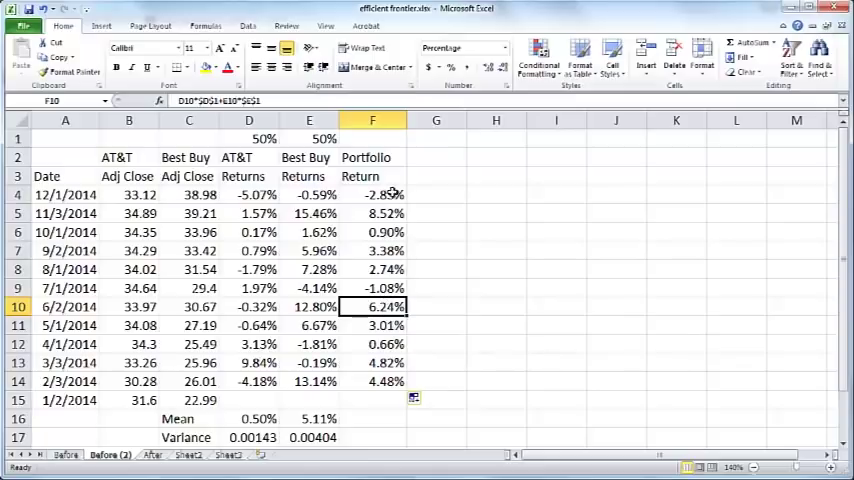
left_click(372, 325)
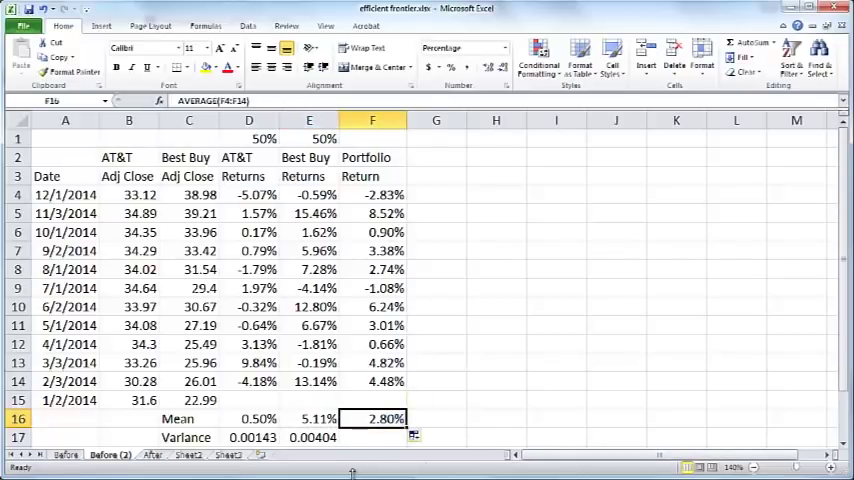
left_click_drag(372, 194, 372, 381)
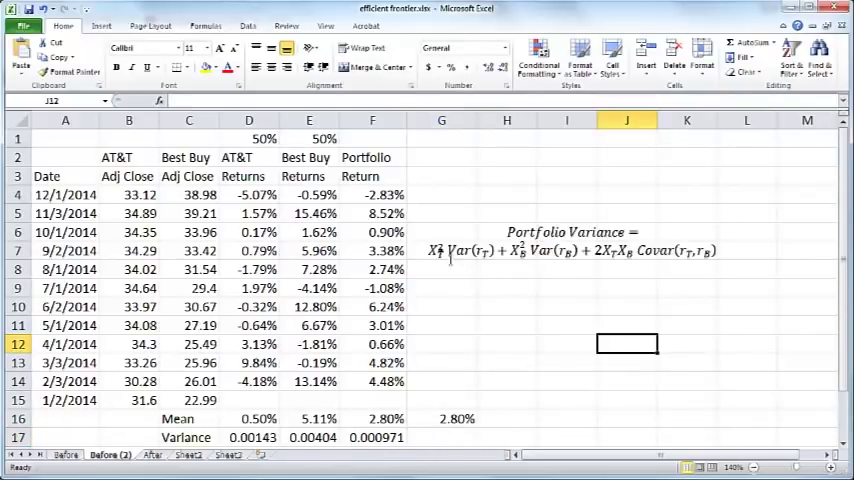
- Relabel the return headings AT&T(T) and Best Buy(B), then review weight and mean formulas
left_click(248, 157)
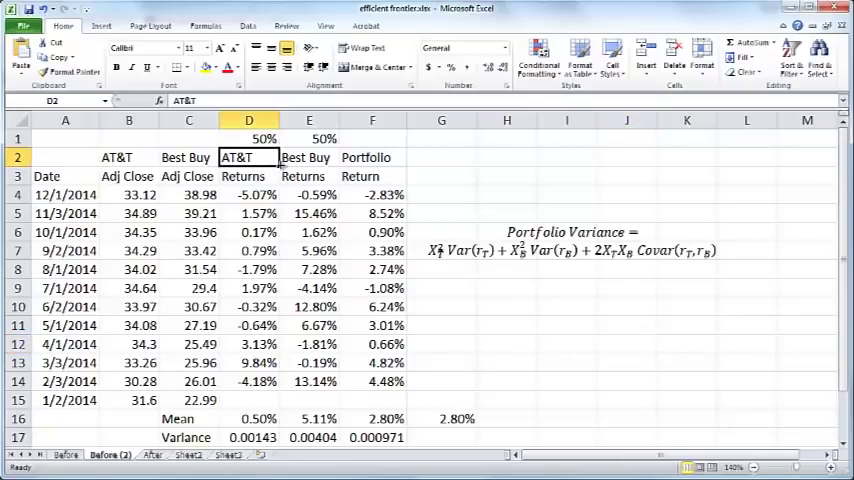
type("(T)")
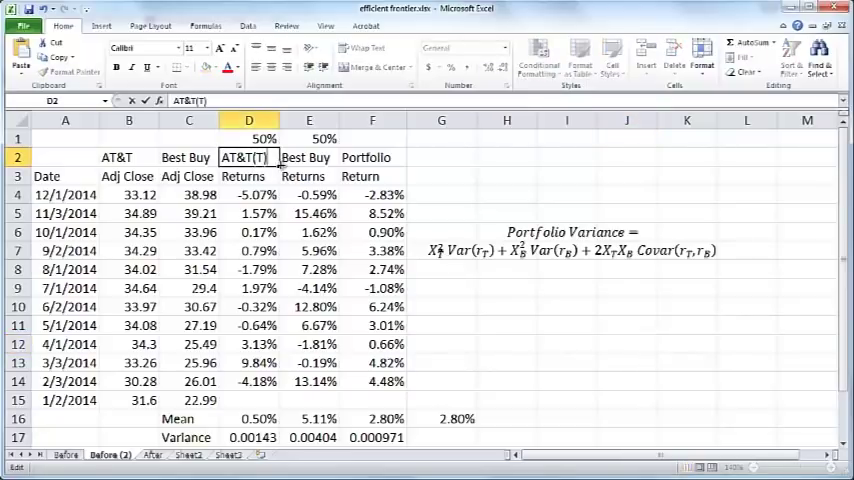
left_click(308, 157)
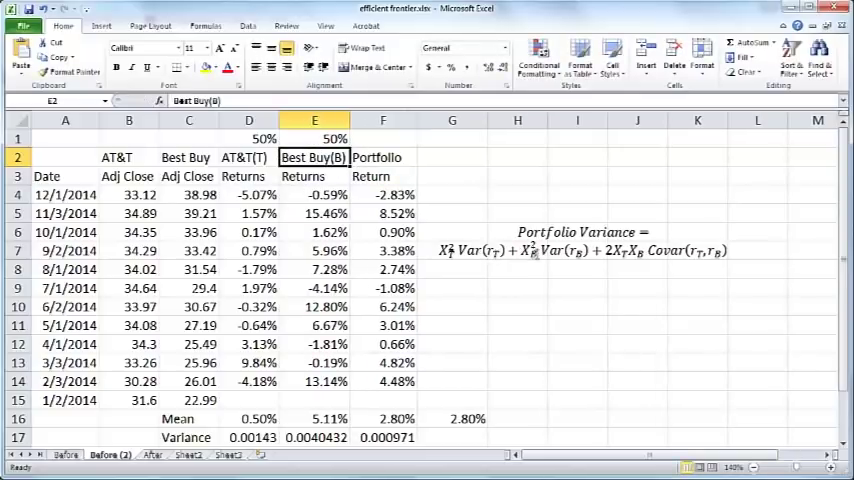
left_click(248, 138)
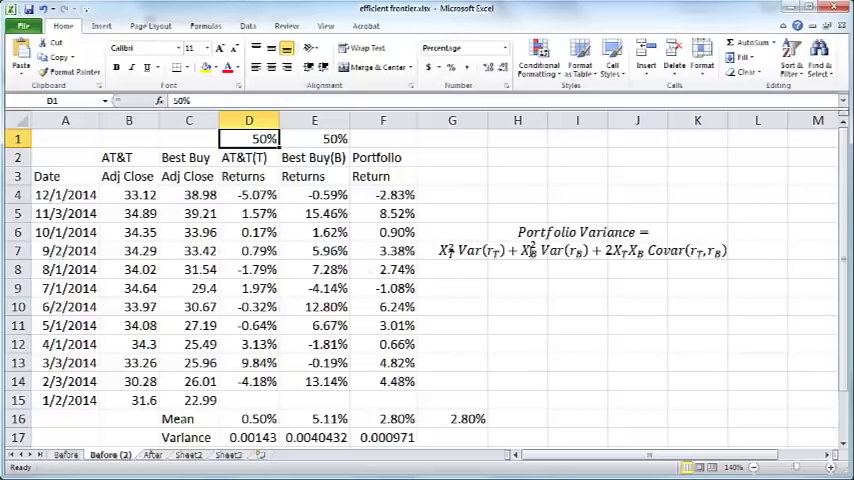
left_click(314, 138)
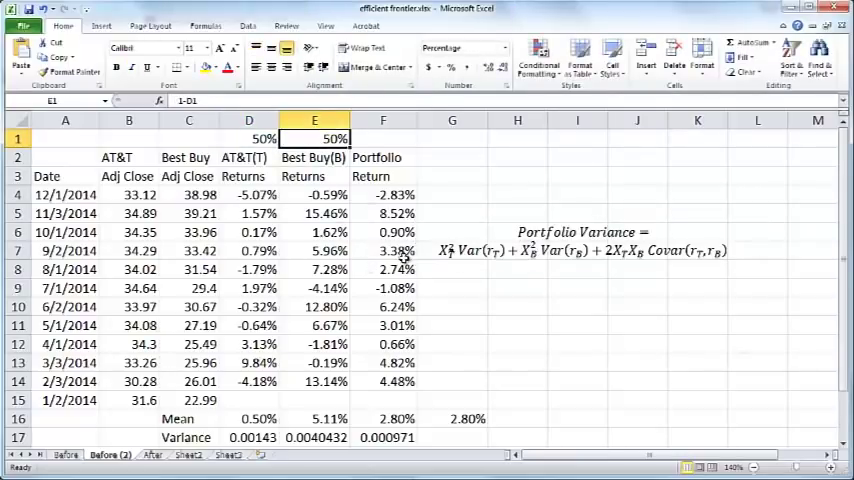
mouse_move(390, 270)
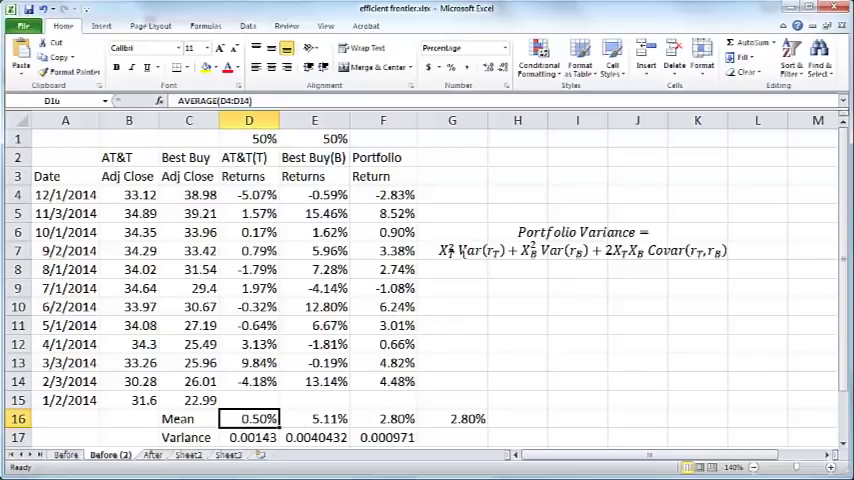
left_click(251, 437)
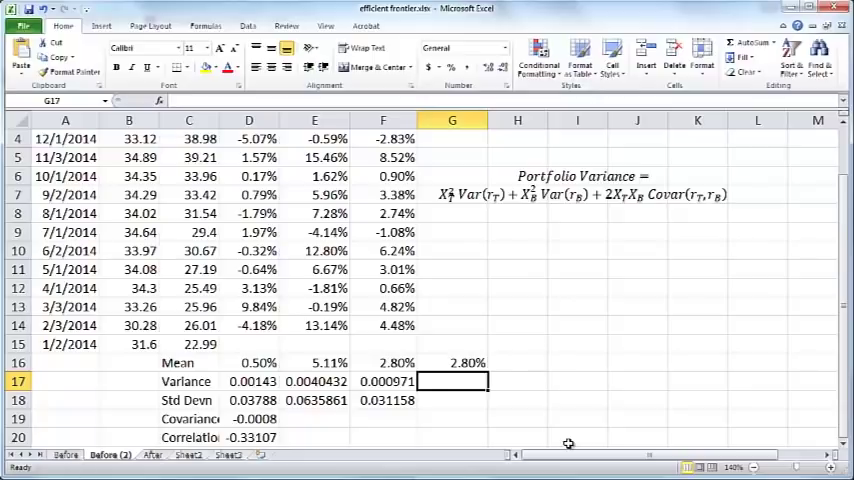
- Enter =D1^2*D17+E1^2*E17+2*D1*E1*D19 in G17 and verify it matches 0.0009708
type("=D1")
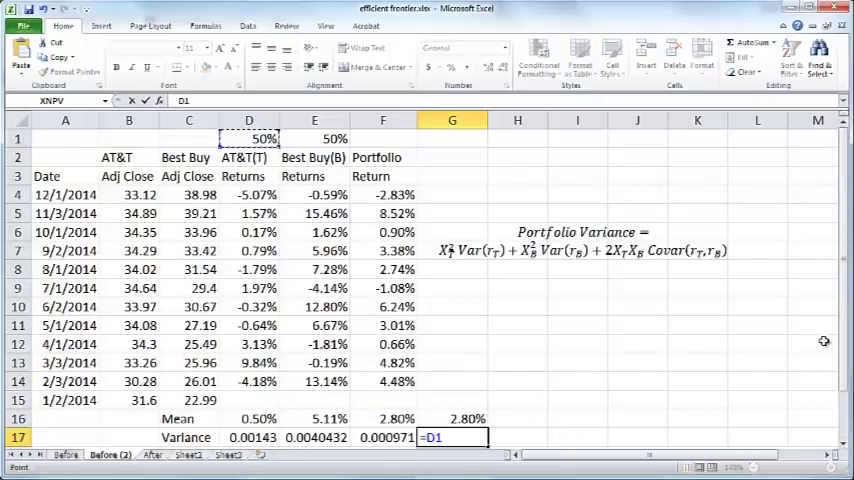
type("^2*D17+")
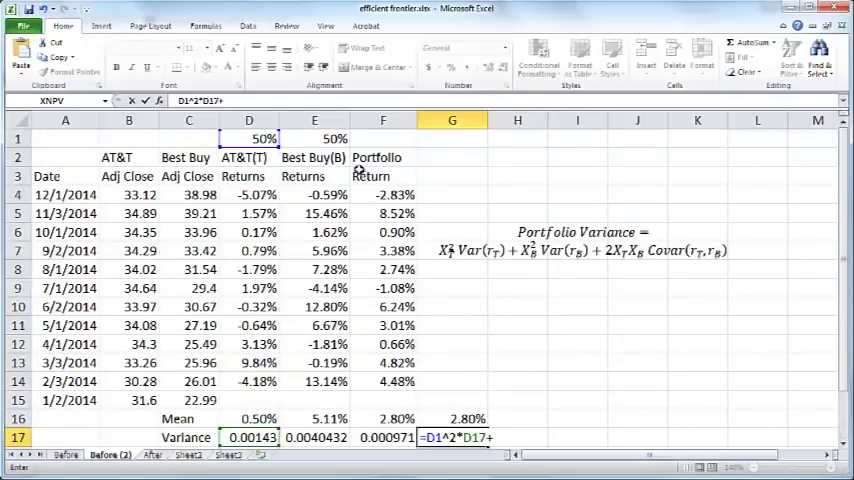
left_click(314, 138)
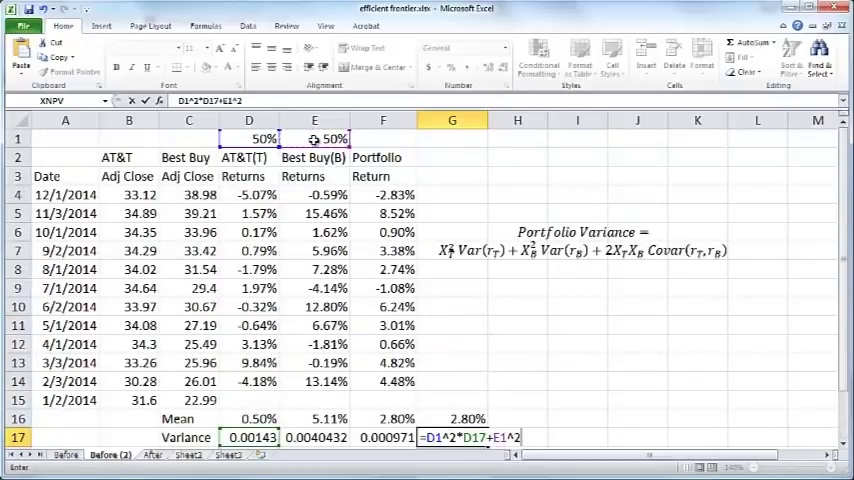
scroll("down", 3)
type("*E17+")
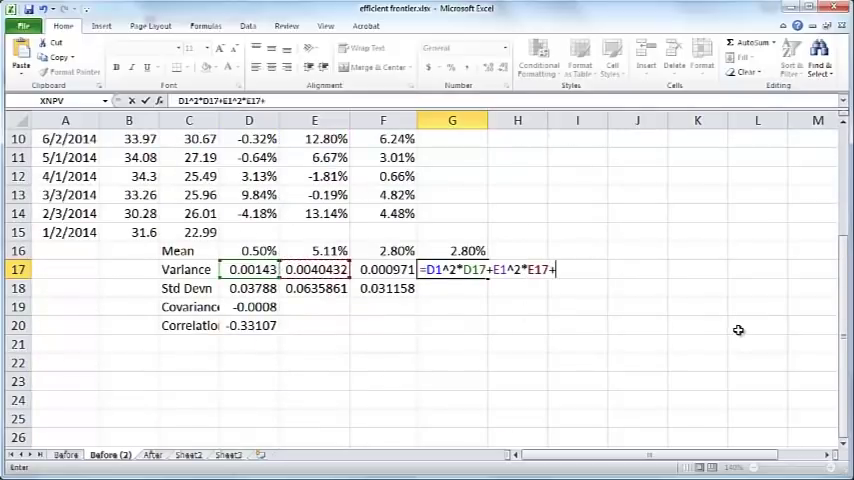
type("2*D1*")
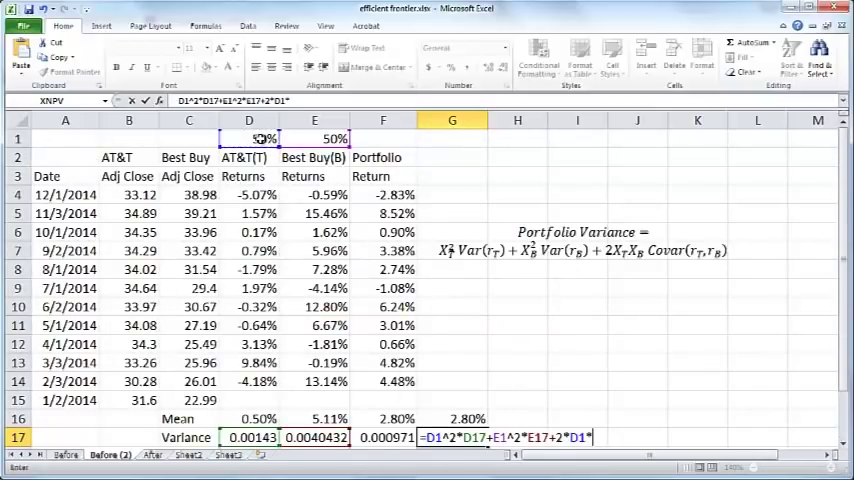
left_click(314, 138)
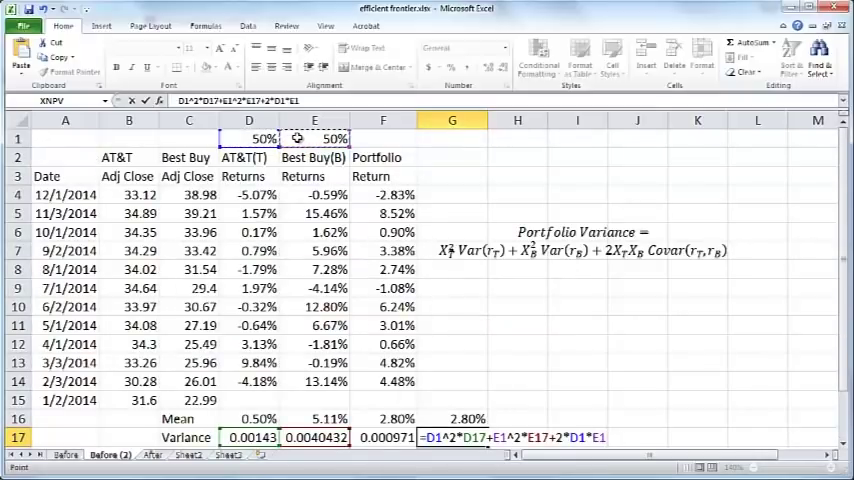
scroll("down", 3)
type("*D19")
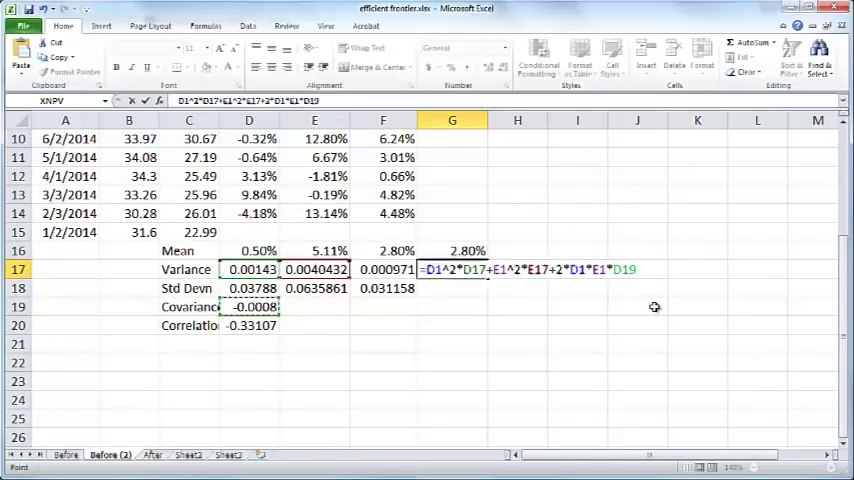
key("Enter")
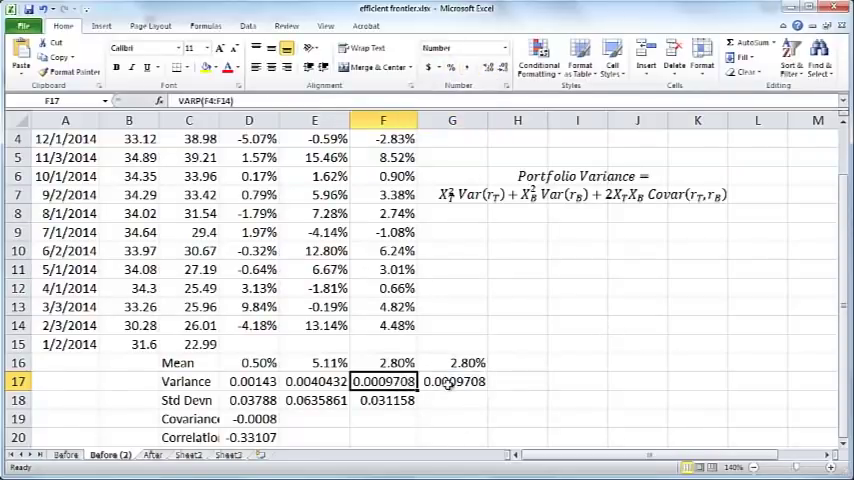
left_click(451, 381)
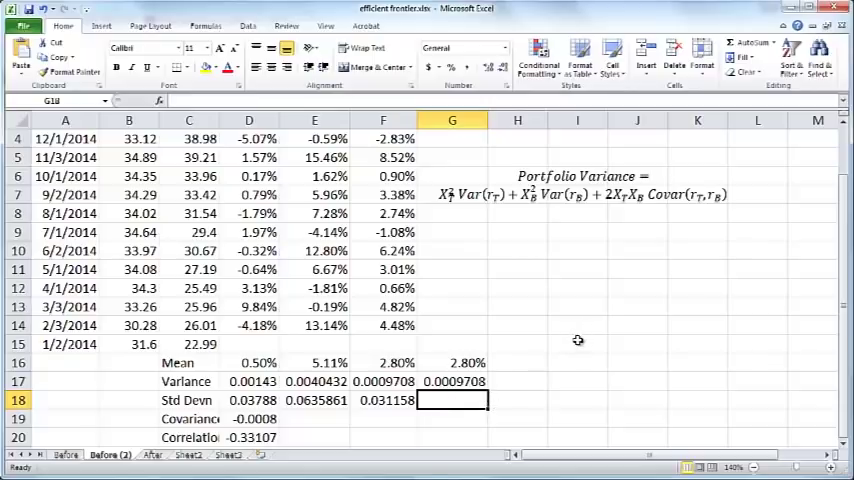
scroll("up", 3)
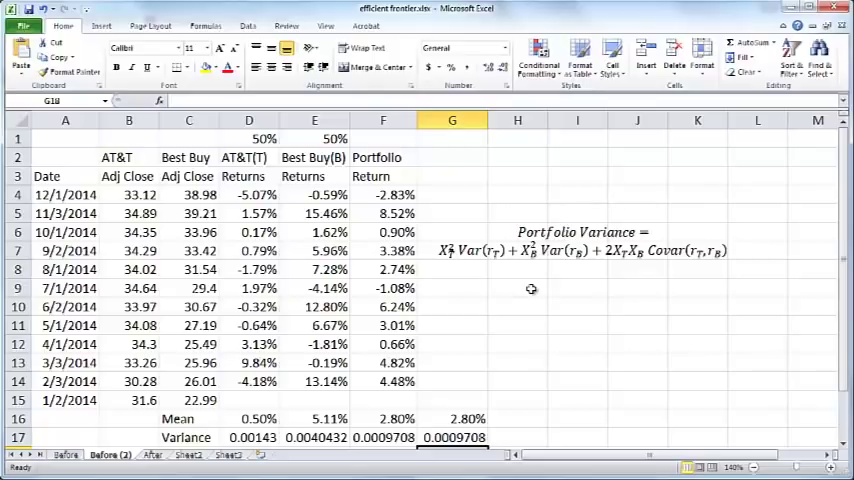
mouse_move(554, 228)
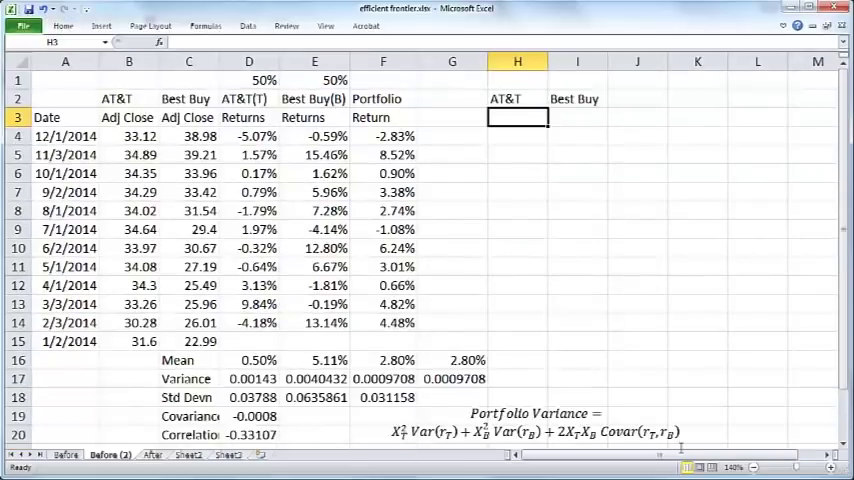
- List AT&T weights 0%–100% in 10% steps and fill Best Buy's =100%-H3 down
type("0%")
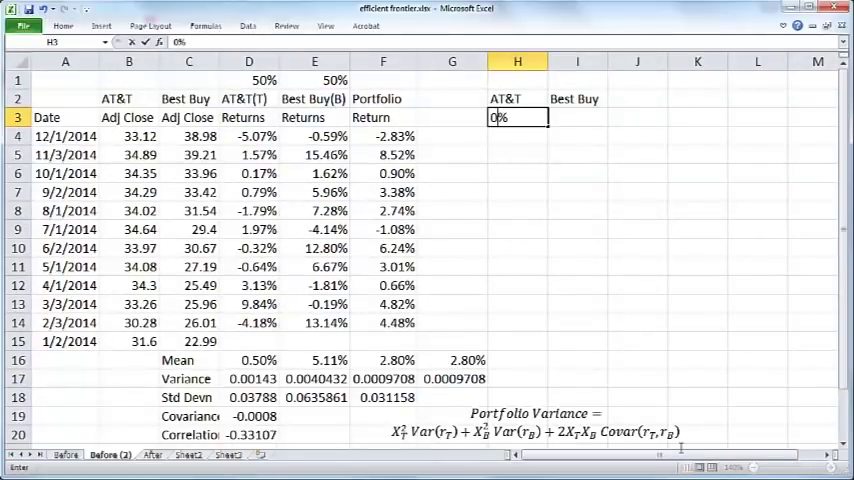
type("10")
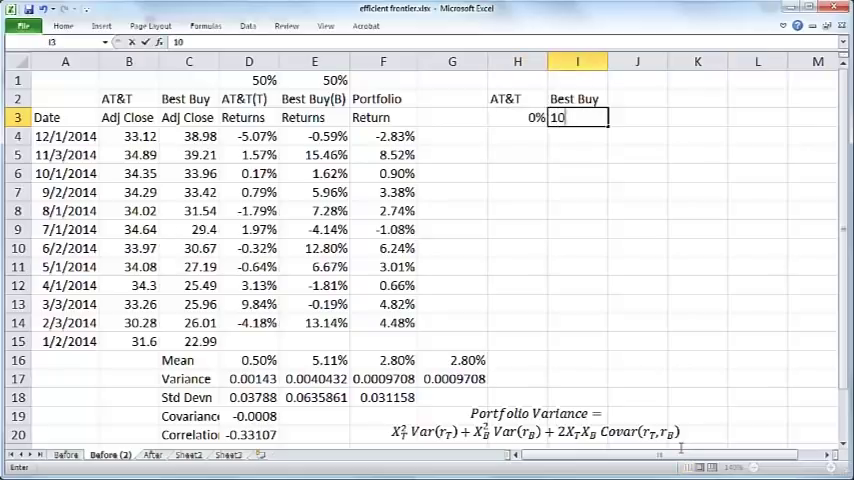
type("100%")
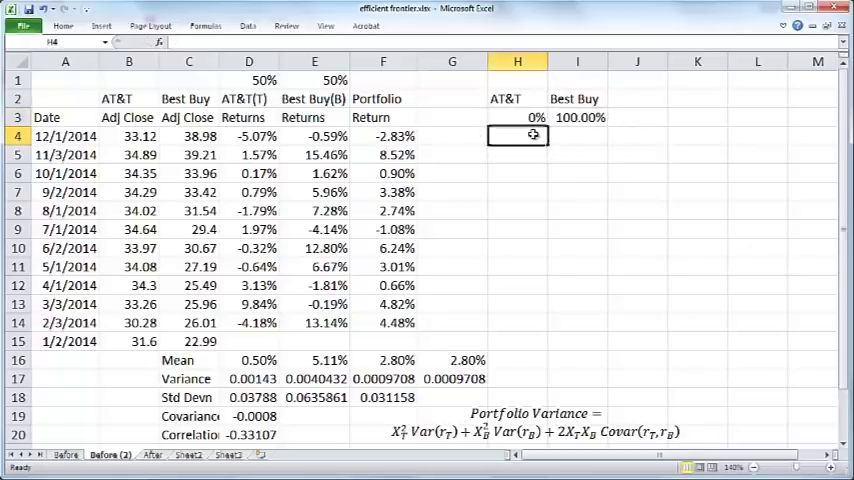
type("10%")
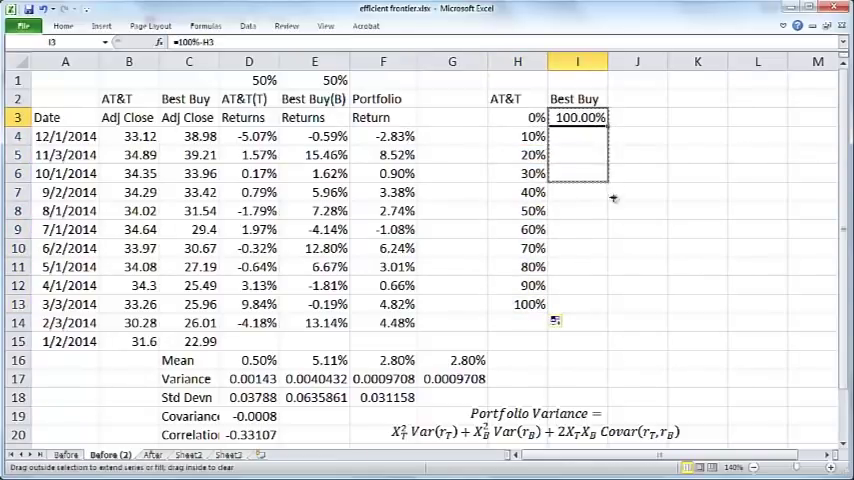
left_click_drag(578, 117, 578, 321)
type("Mean")
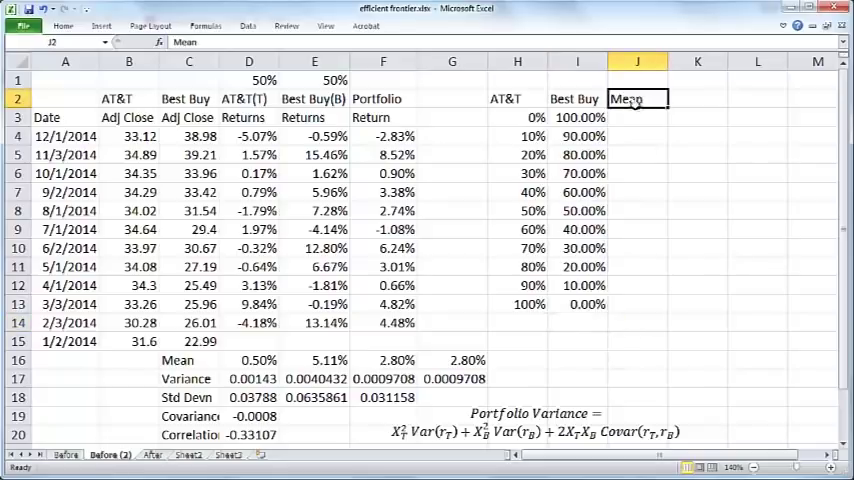
- Enter the portfolio mean =H3*$D$16+I3*$E$16 in J3 and widen column J
left_click(638, 117)
type("=H3*D16")
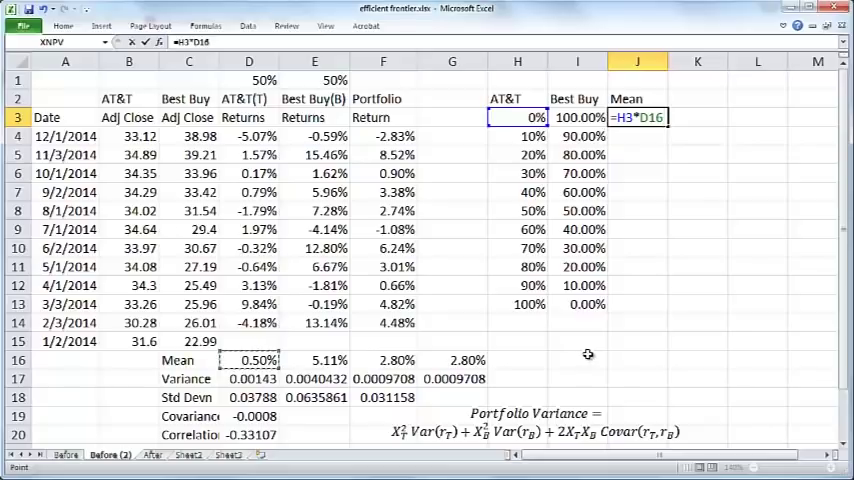
type("+I3*E16")
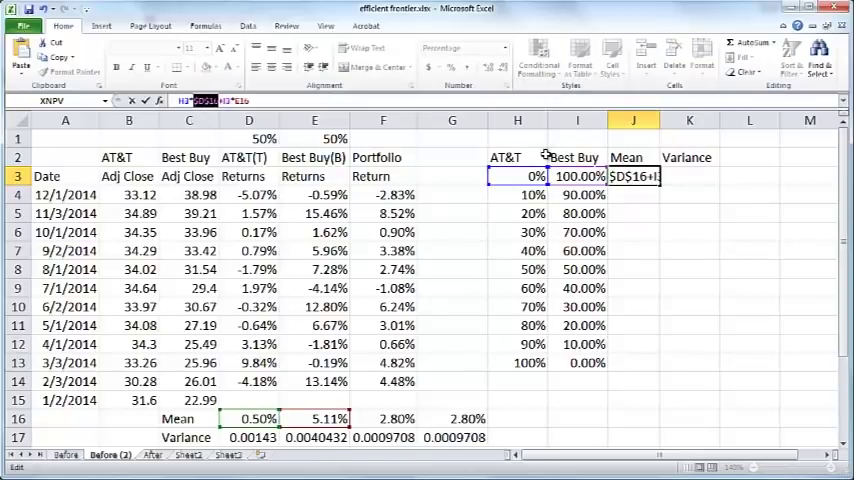
key("Enter")
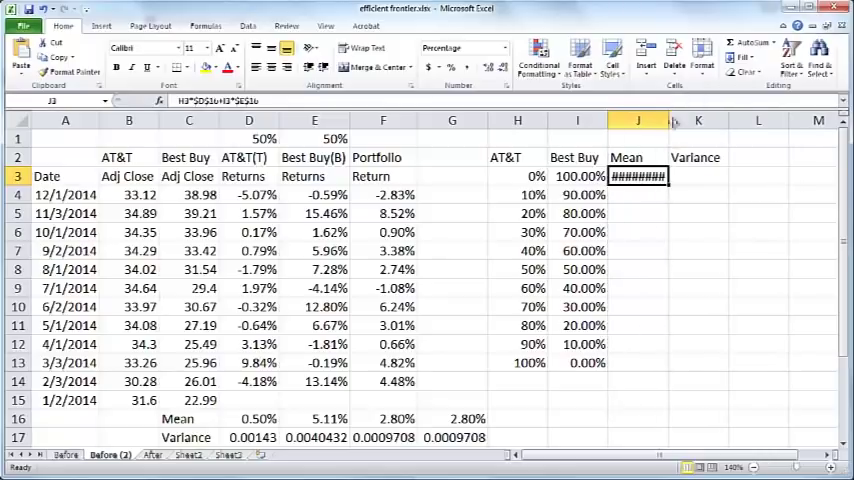
left_click_drag(667, 120, 693, 120)
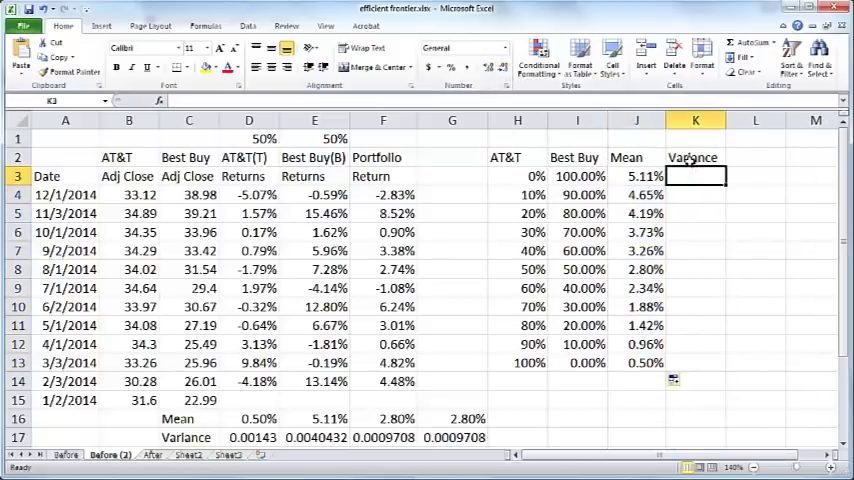
left_click(694, 157)
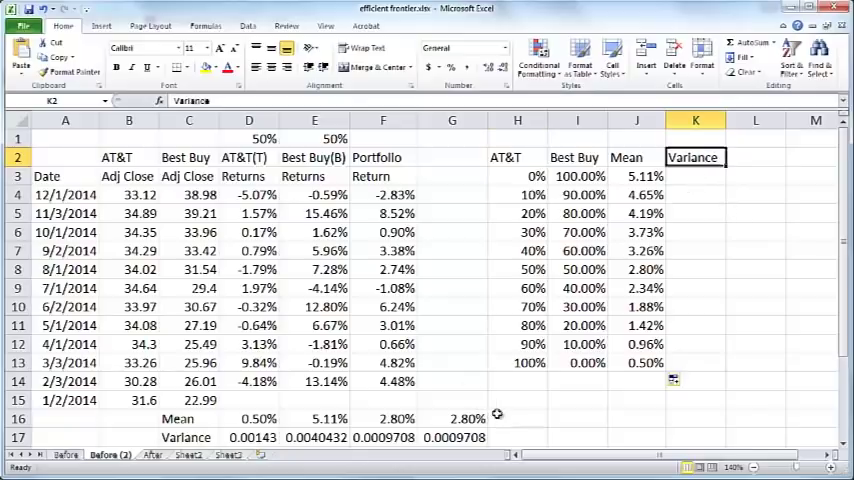
- Build the portfolio variance formula =H3^2*$D$17+I3^2*$E$17+2*H3*I3*$D$19 in K3
left_click(517, 419)
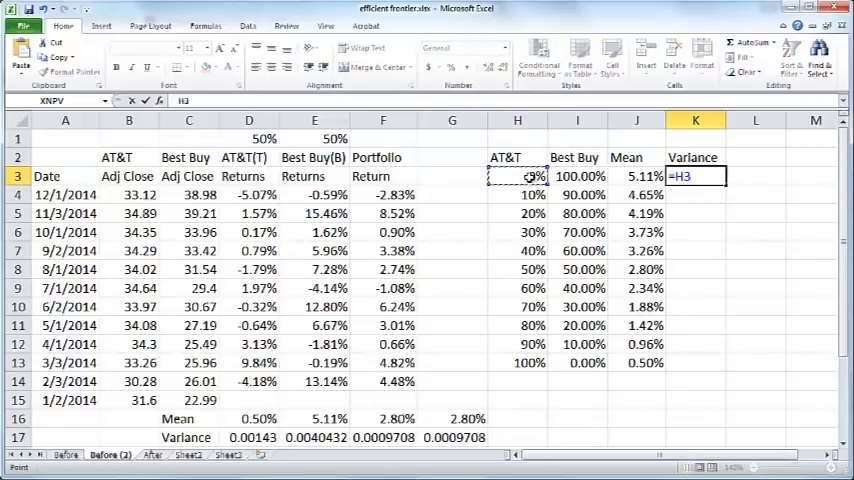
type("^2*D17")
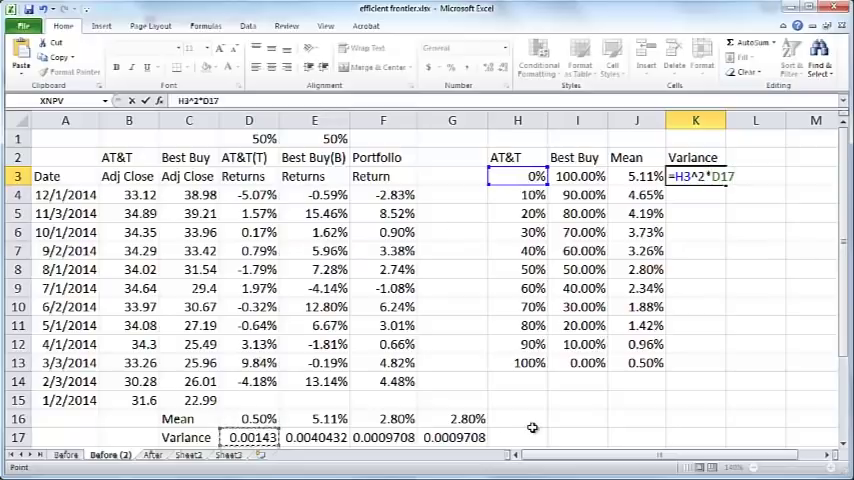
type("+")
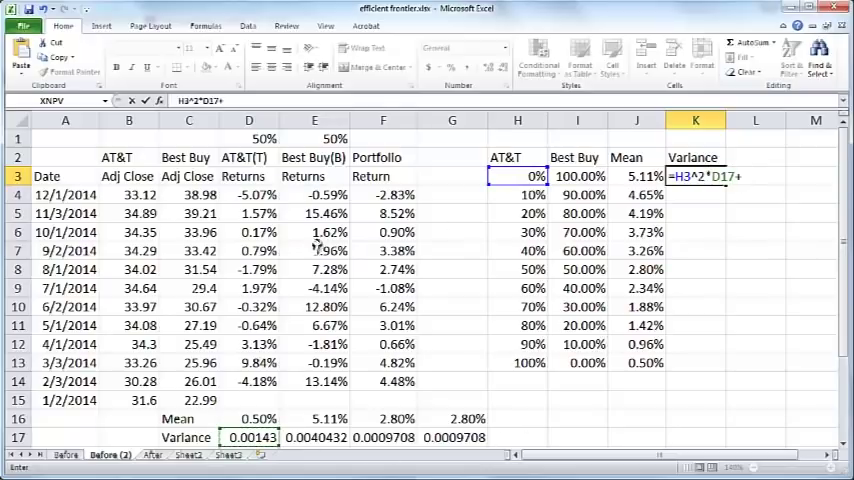
left_click(576, 176)
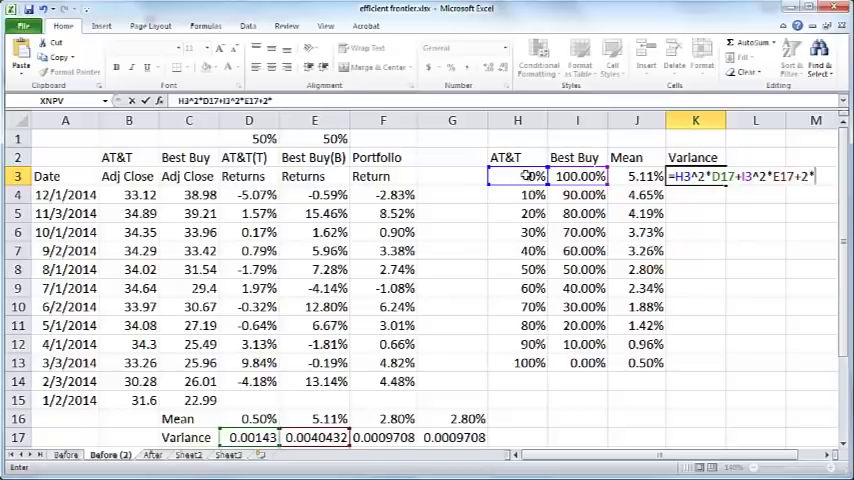
left_click(517, 176)
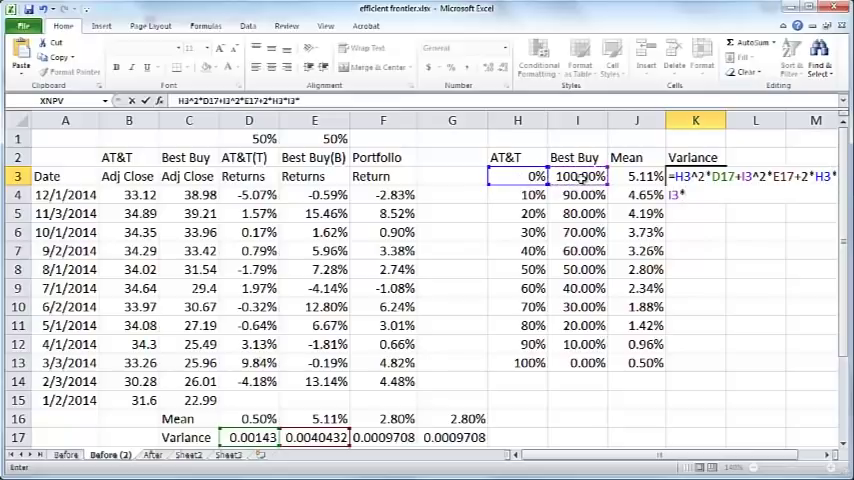
scroll("down", 3)
type("D19")
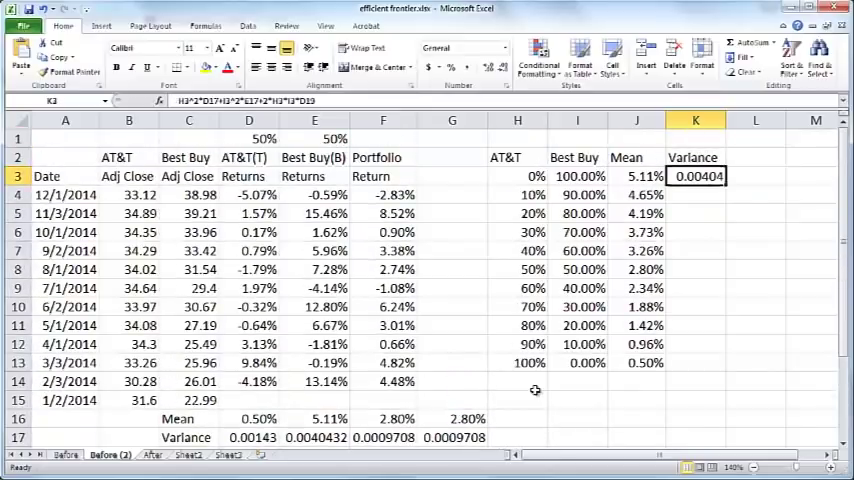
- Fix the variance formula's references and fill it down to K13
double_click(695, 176)
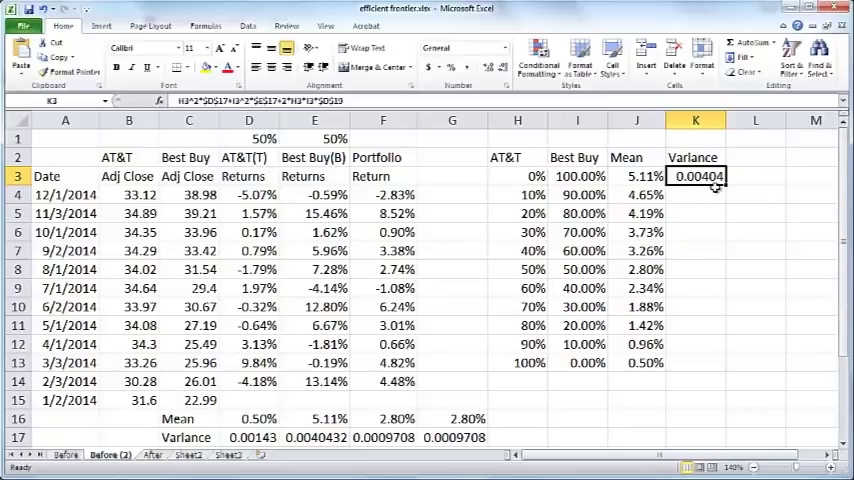
left_click_drag(713, 184, 713, 362)
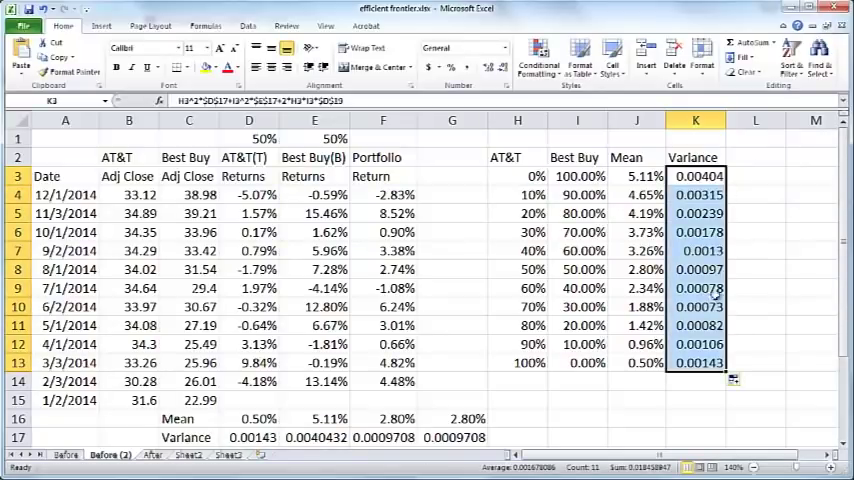
left_click(755, 157)
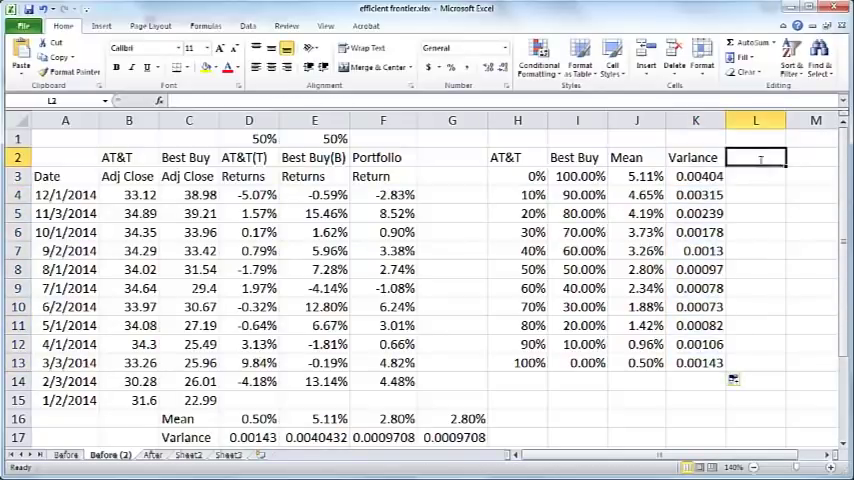
- Type the Stdev heading and enter =K3^(1/2) for the square root of variance
type("Stdev")
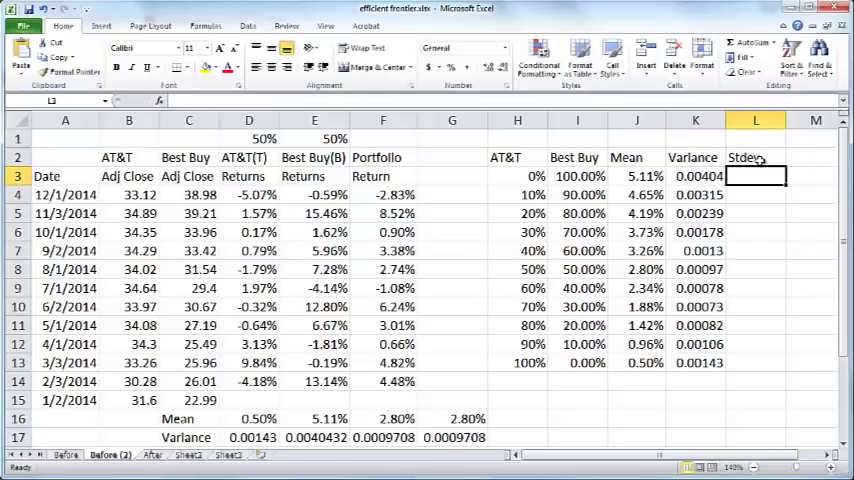
type("=K3^")
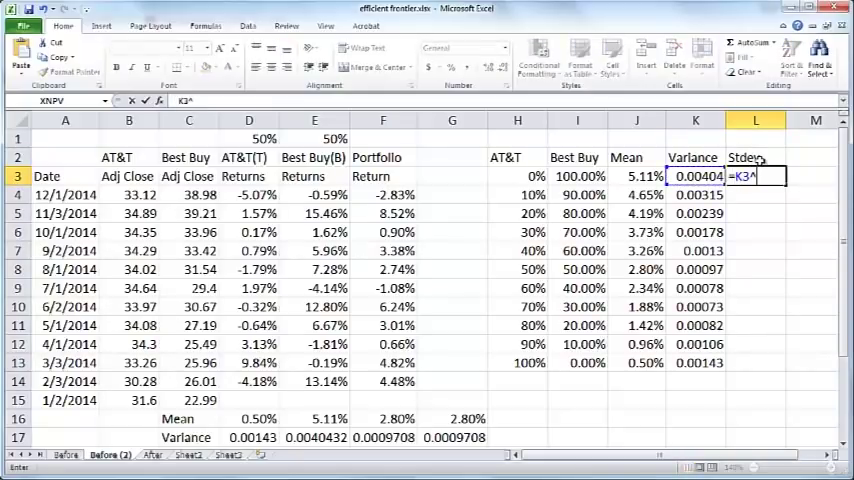
type("(1/2")
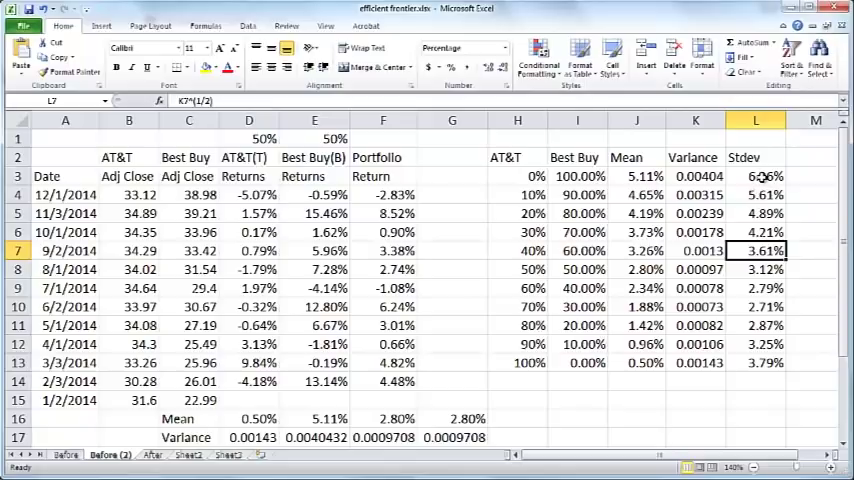
mouse_move(448, 267)
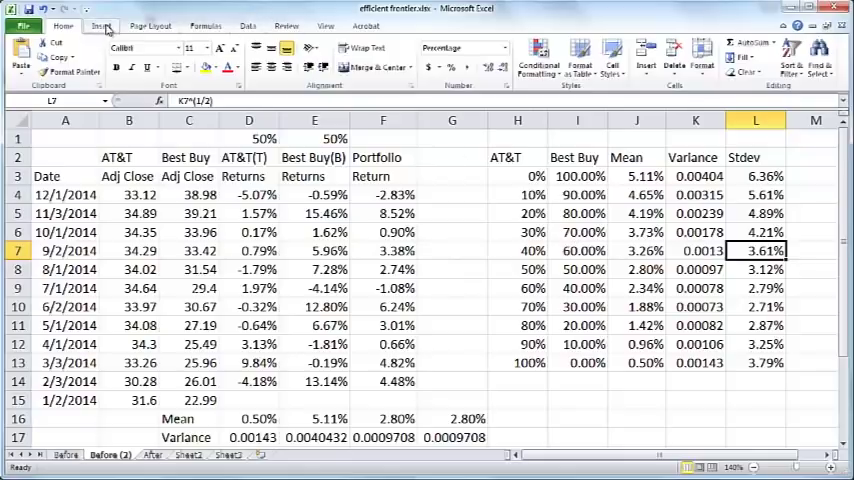
- Insert the chart and remove the unwanted default series
left_click(396, 52)
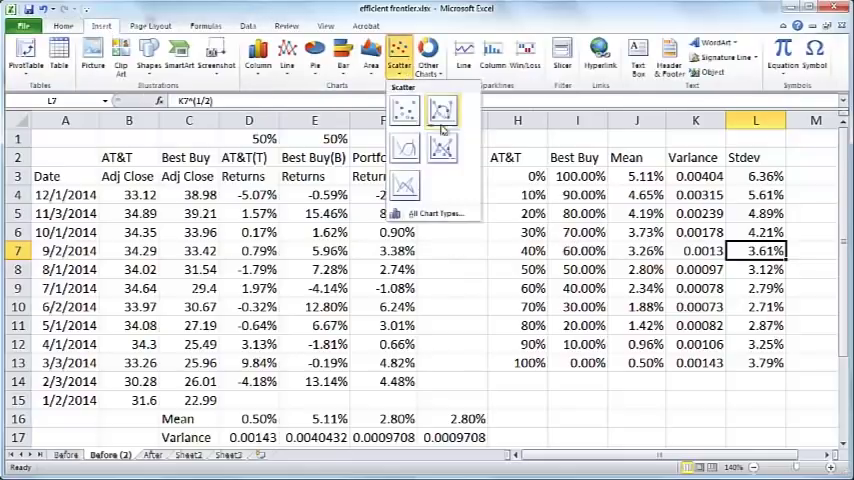
mouse_move(440, 118)
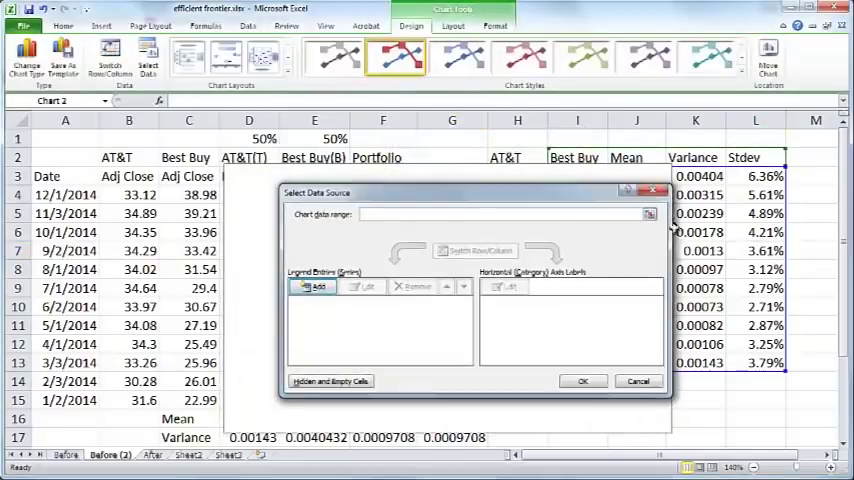
left_click(583, 381)
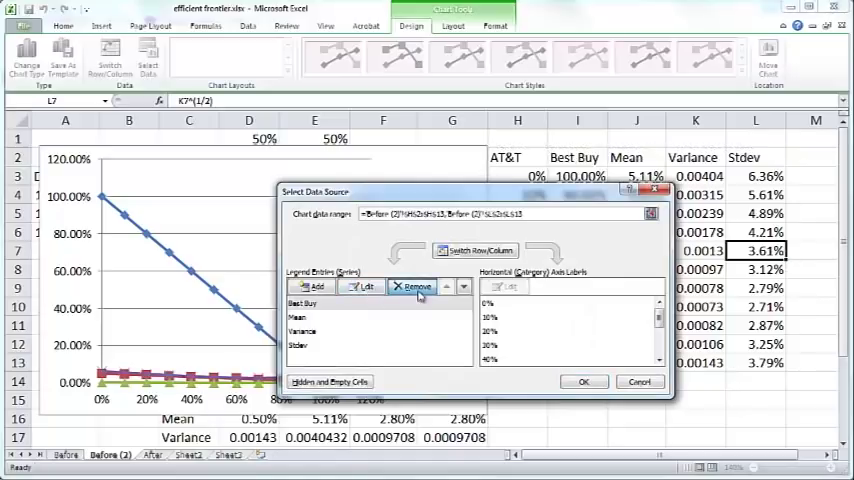
left_click(414, 287)
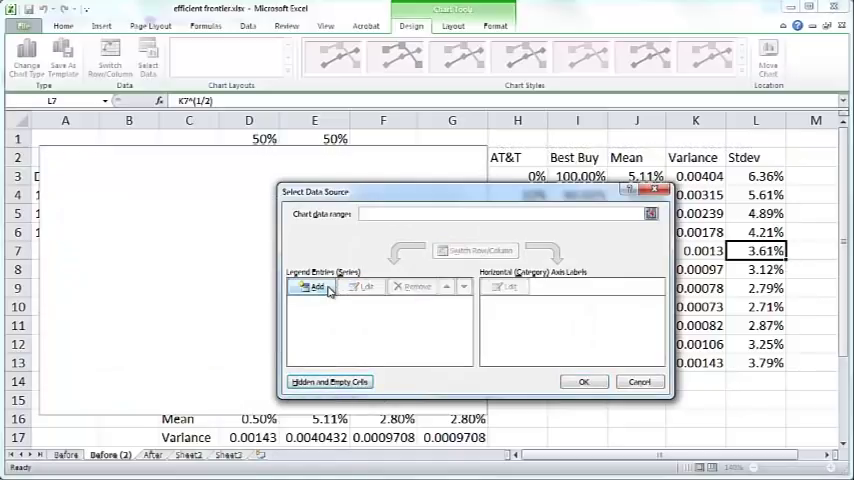
- Add a series plotting the Stdev cells as X values and the Mean cells as Y
left_click(306, 287)
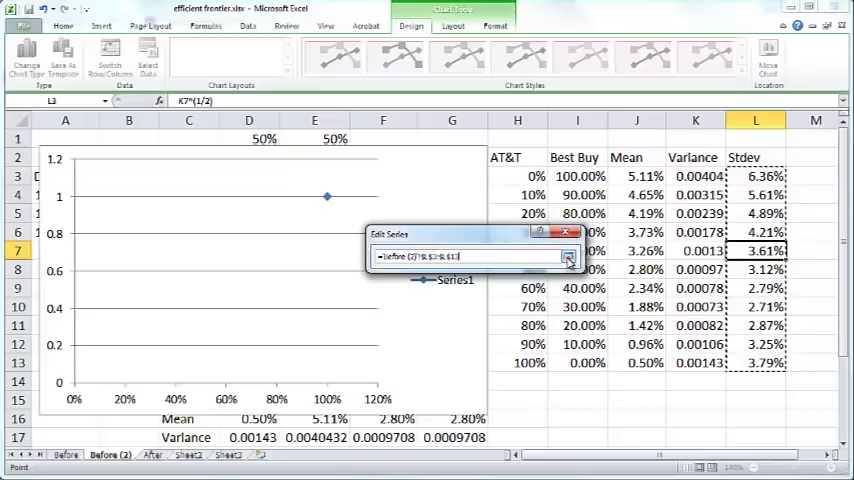
left_click(567, 258)
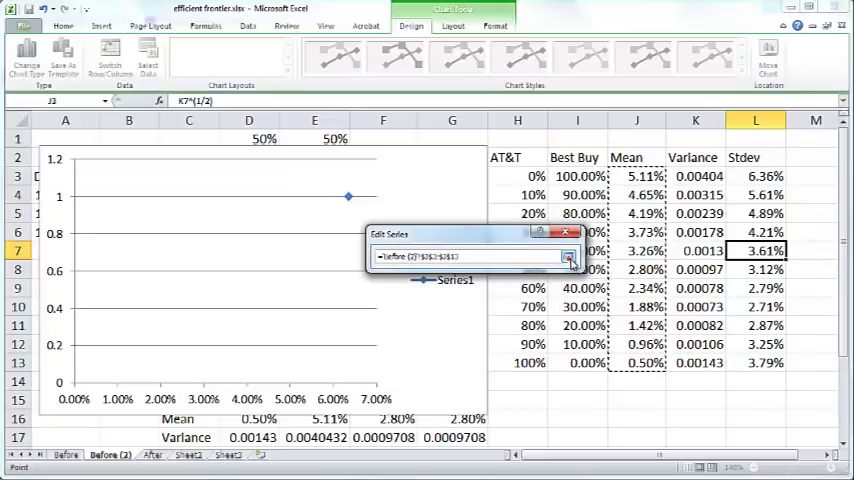
left_click(564, 258)
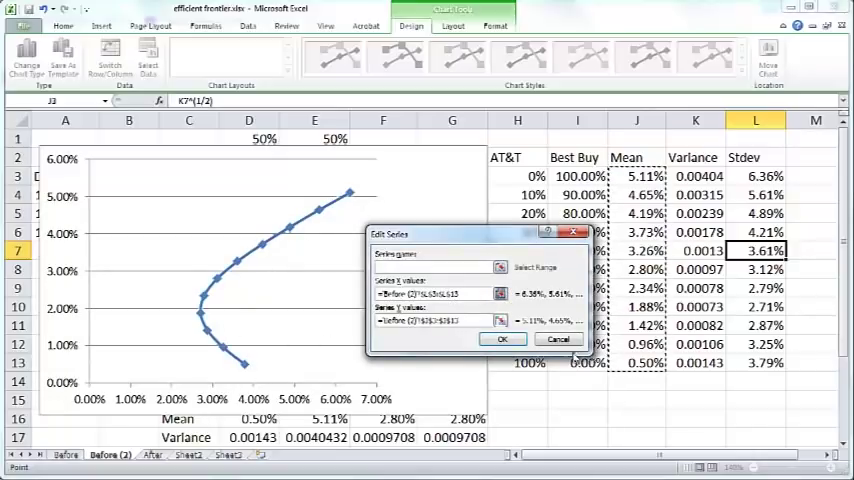
left_click(503, 339)
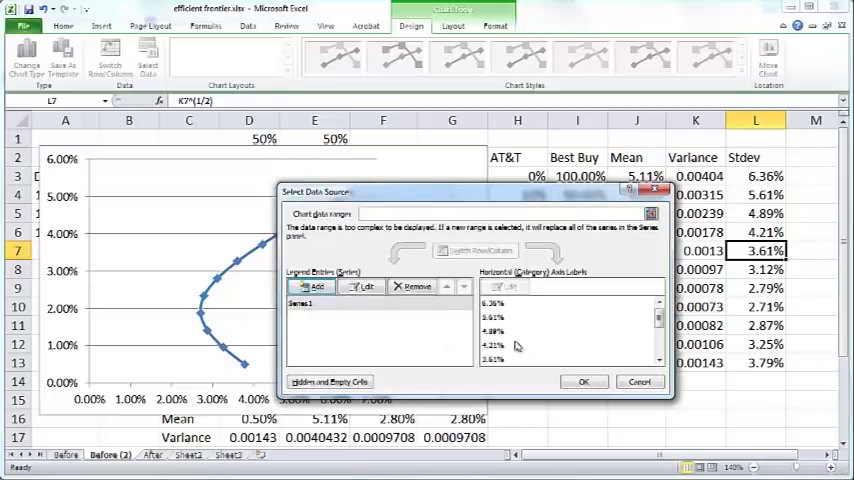
left_click(584, 381)
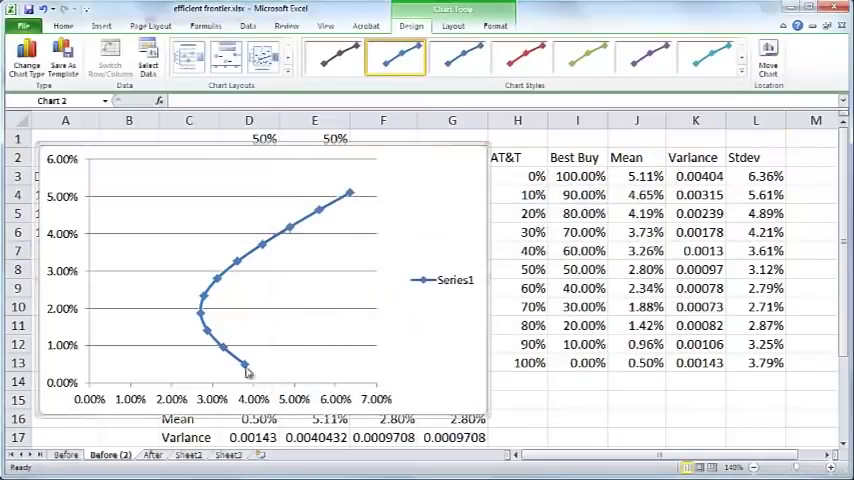
mouse_move(263, 408)
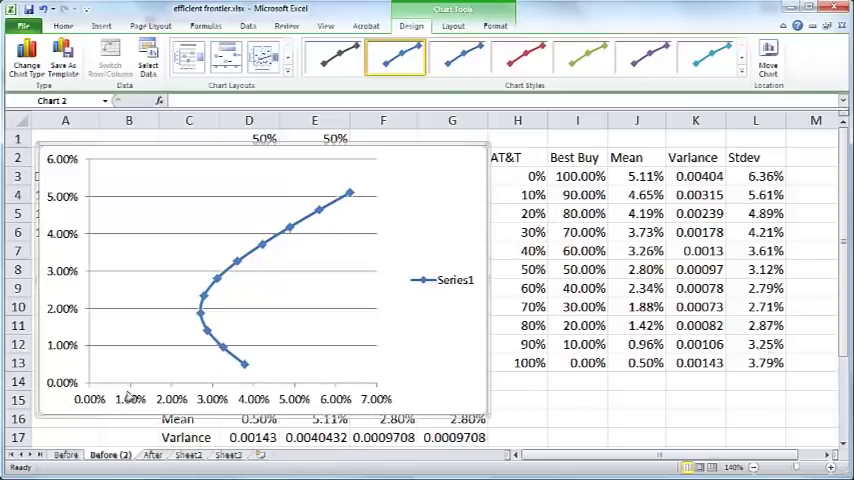
mouse_move(370, 400)
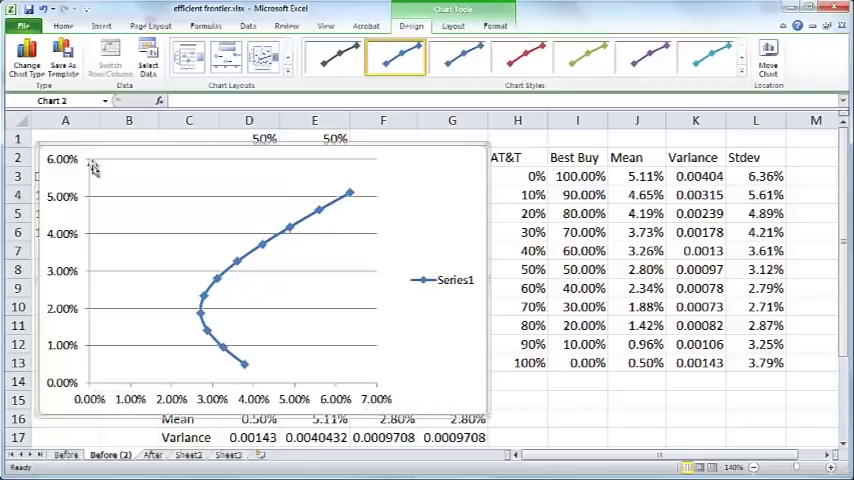
mouse_move(90, 356)
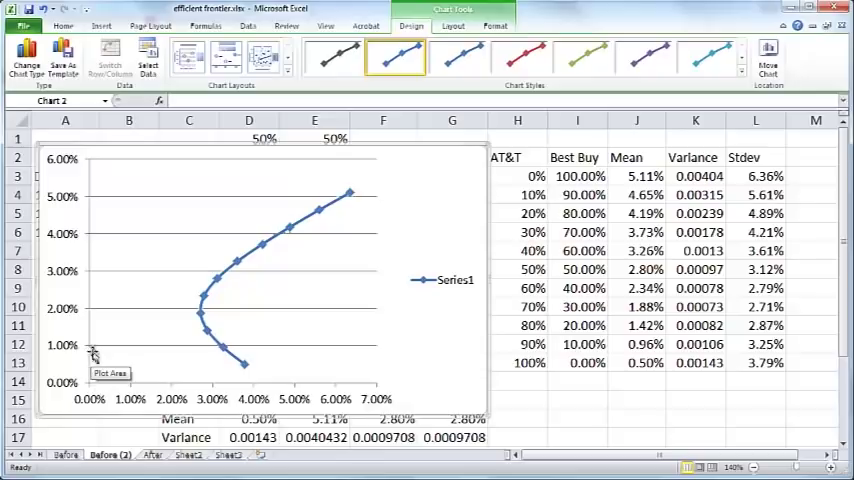
mouse_move(92, 352)
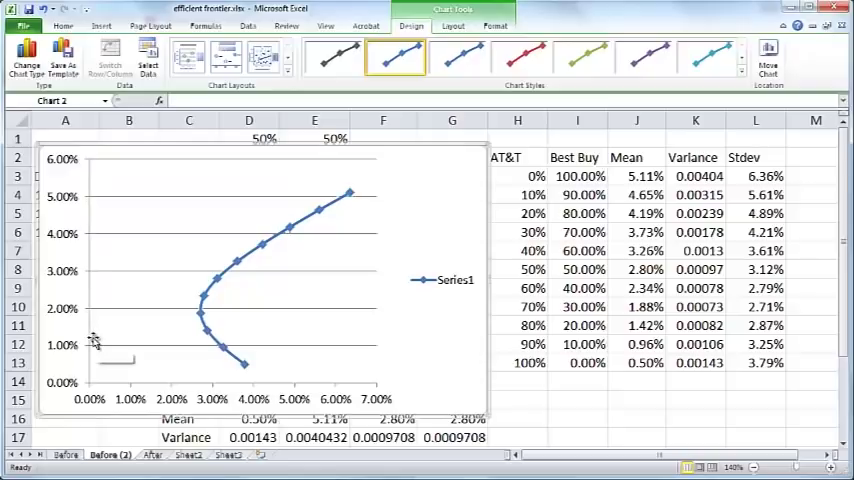
mouse_move(90, 343)
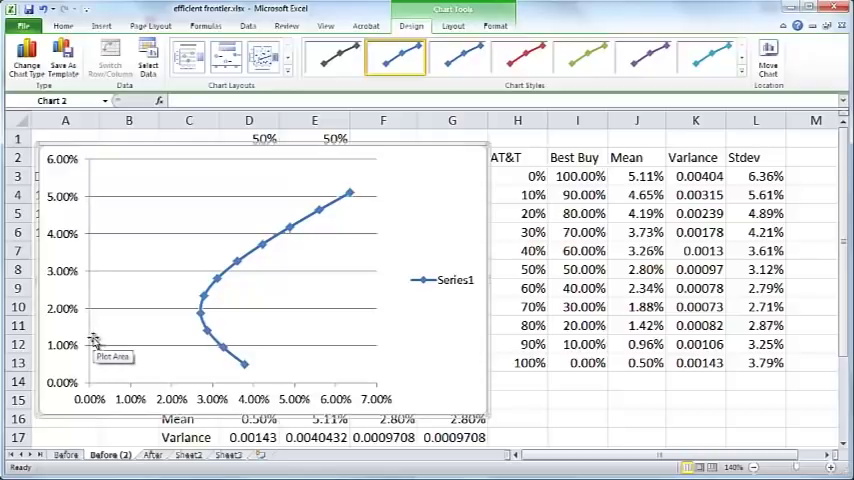
mouse_move(367, 400)
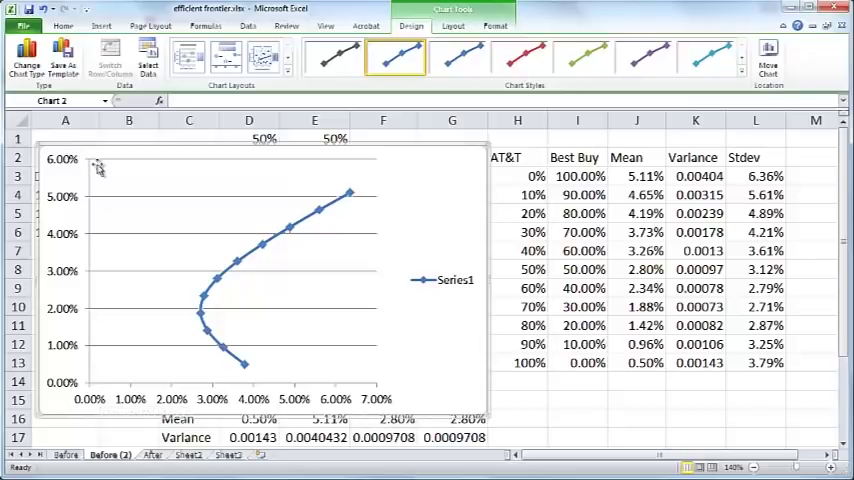
mouse_move(128, 178)
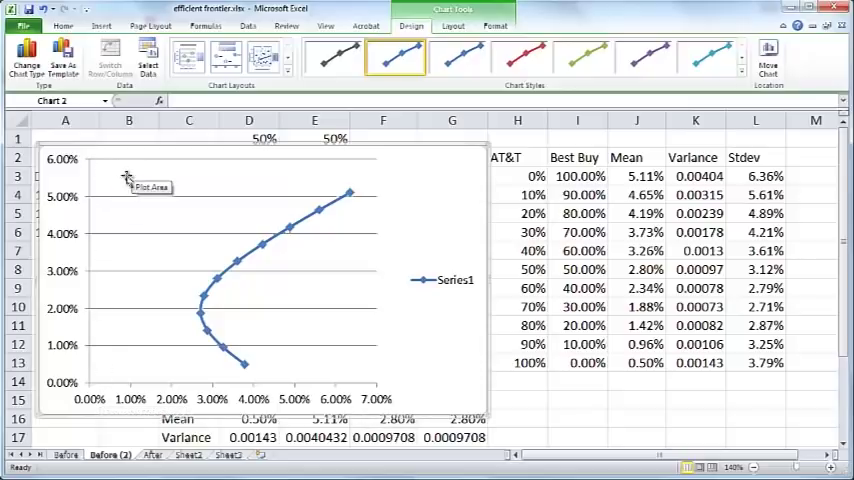
mouse_move(118, 177)
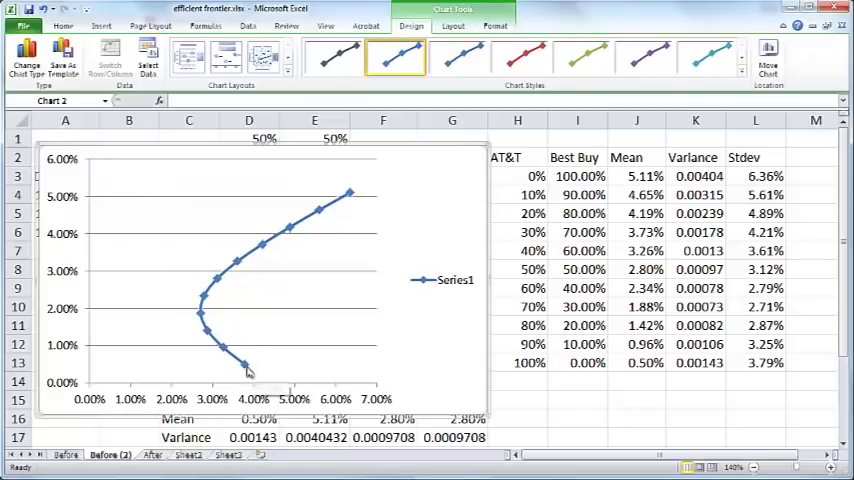
- Add data labels showing each point's mean value to the frontier series
right_click(262, 242)
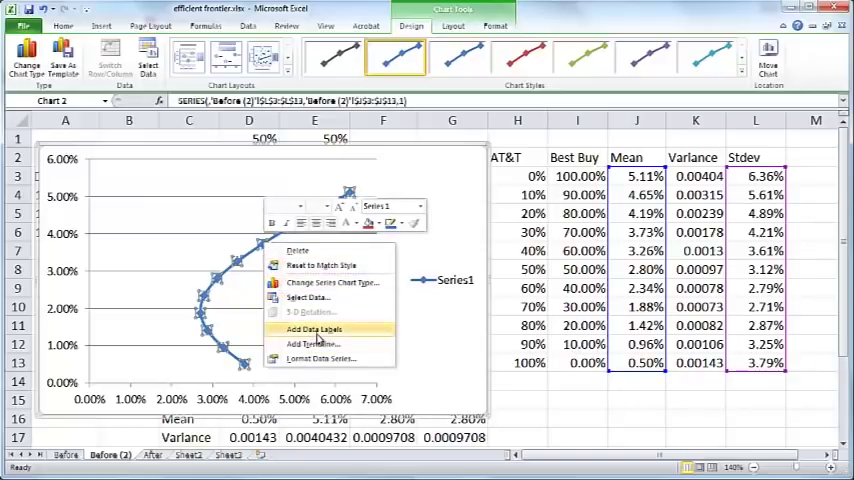
left_click(311, 329)
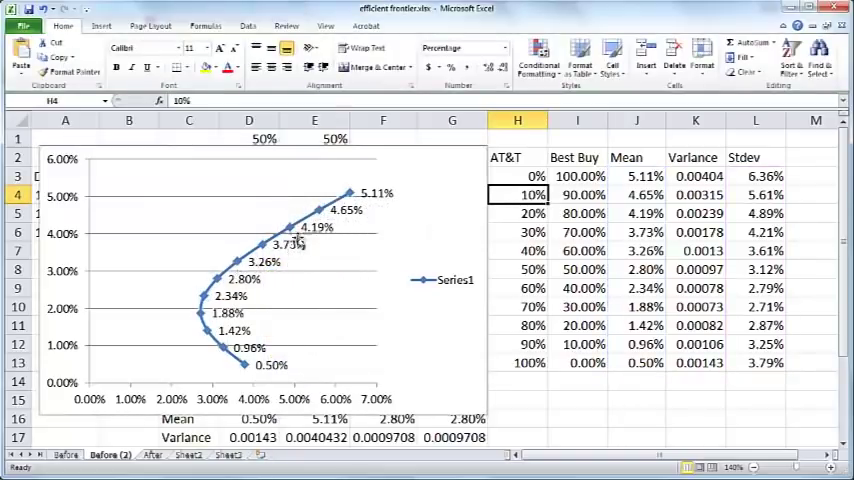
mouse_move(322, 232)
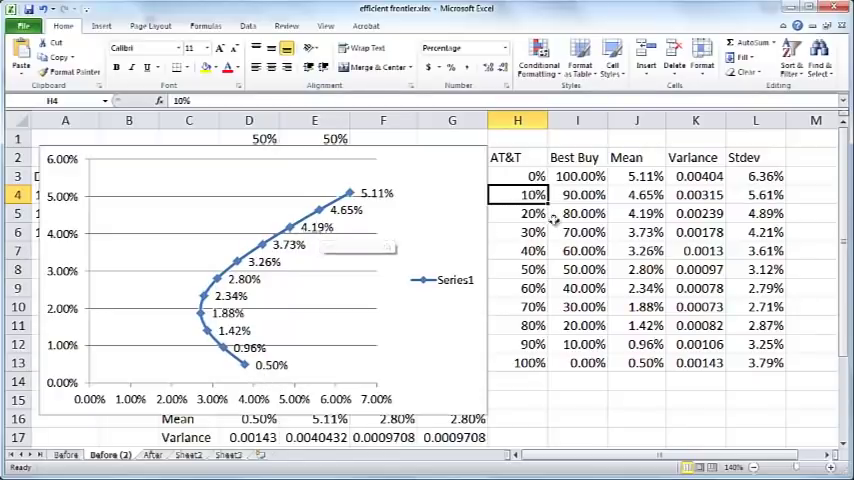
left_click(576, 194)
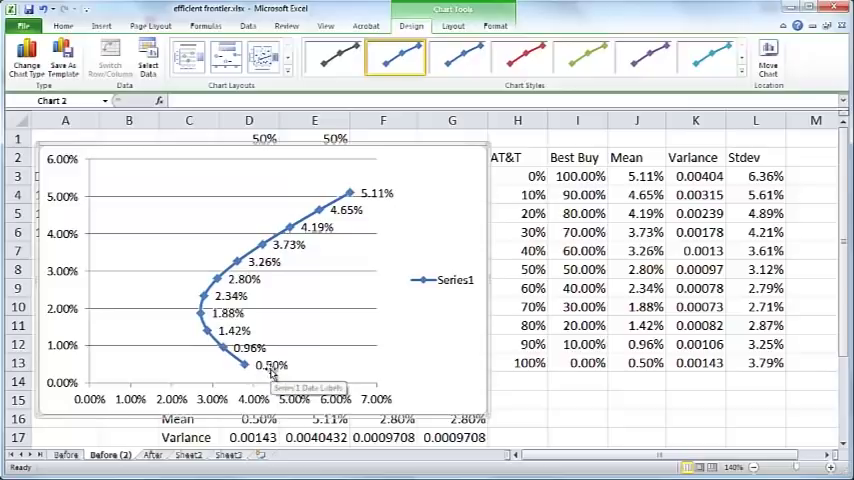
mouse_move(631, 365)
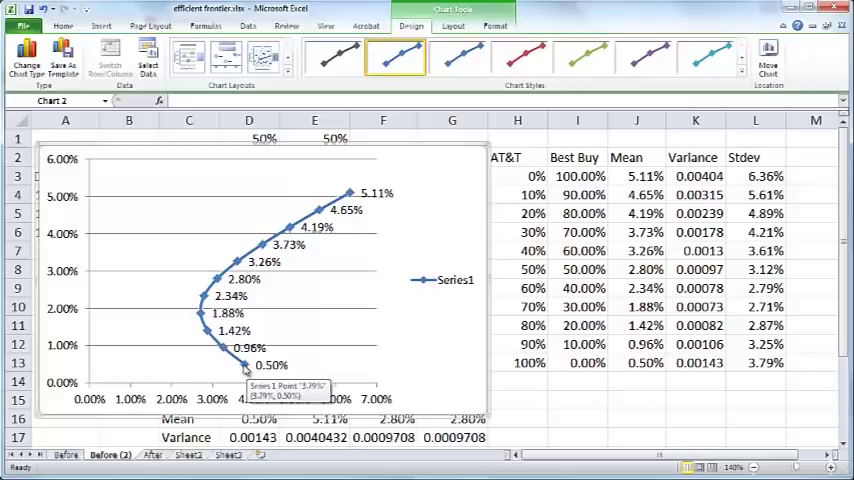
mouse_move(258, 382)
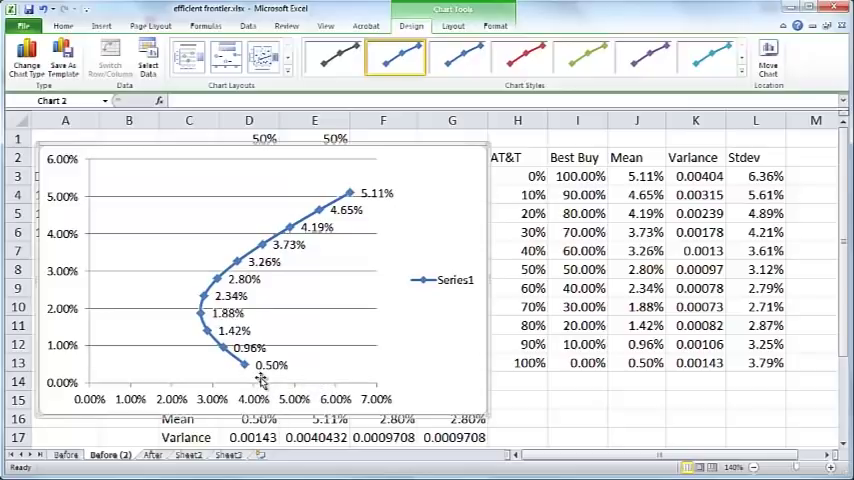
mouse_move(262, 381)
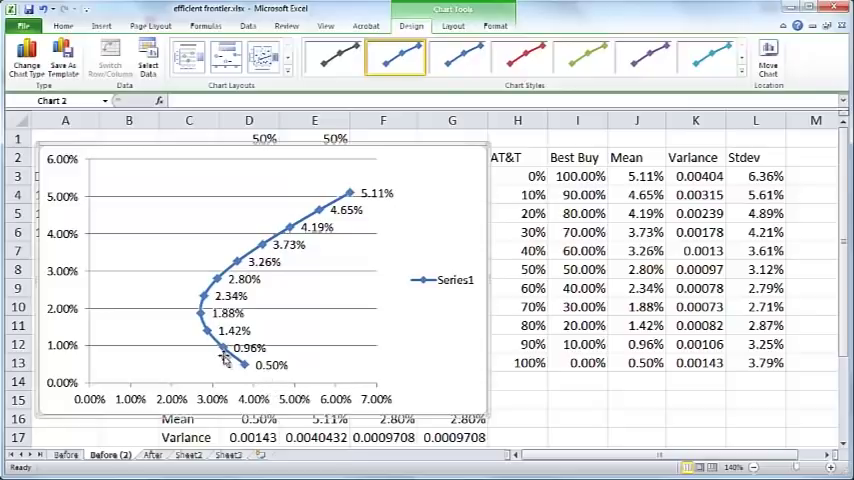
mouse_move(224, 352)
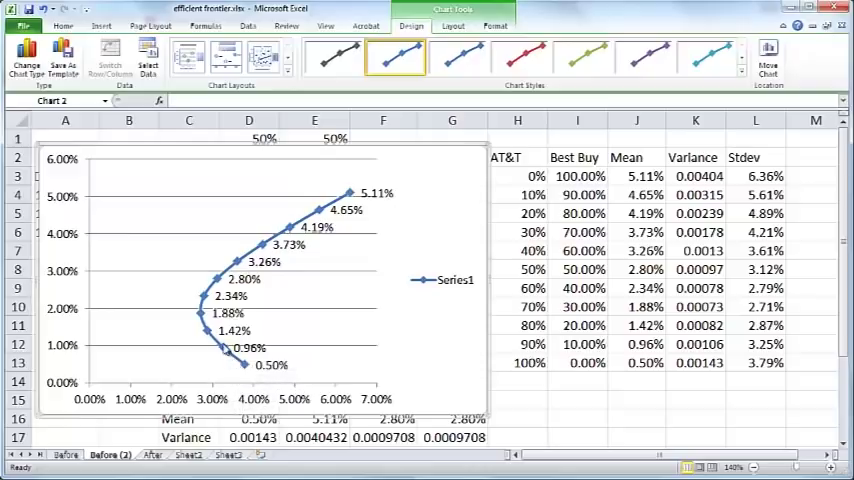
mouse_move(210, 337)
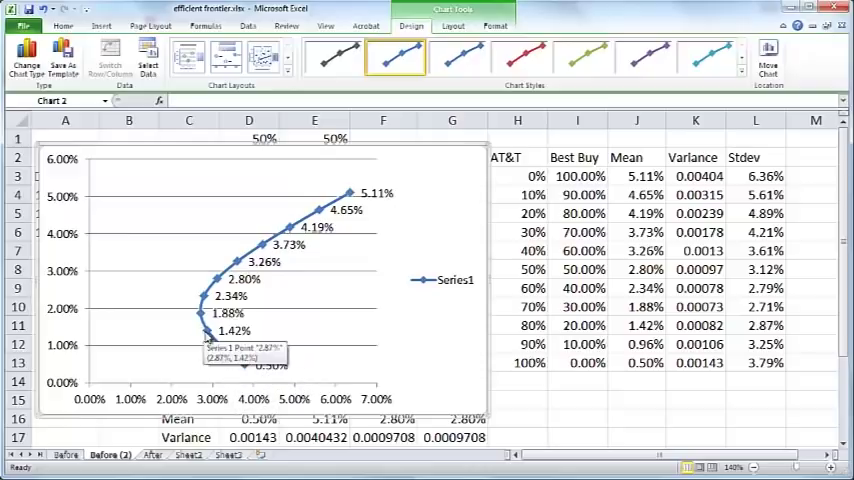
mouse_move(205, 340)
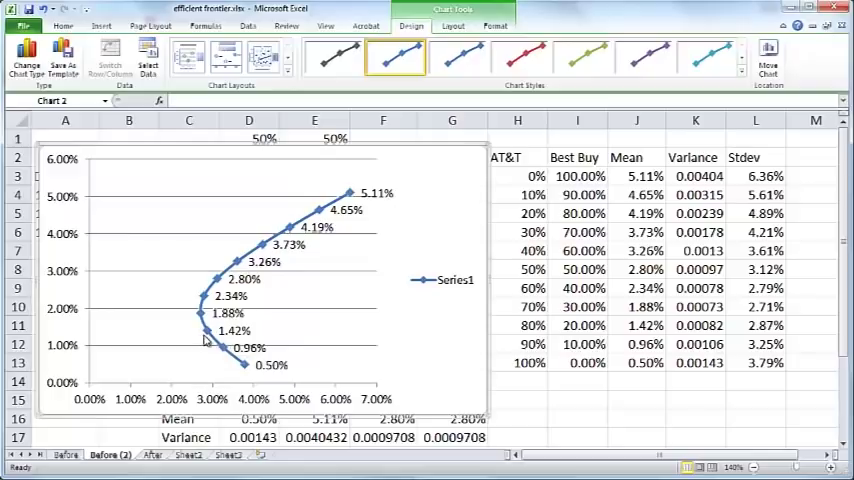
mouse_move(205, 314)
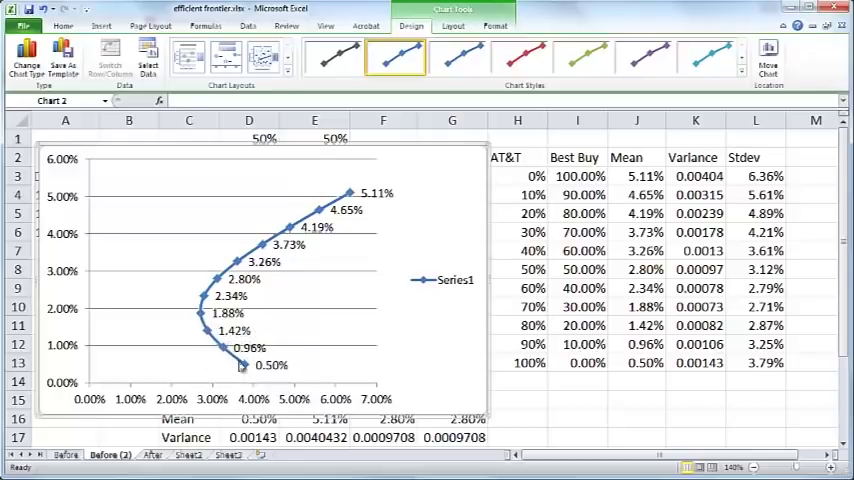
mouse_move(200, 323)
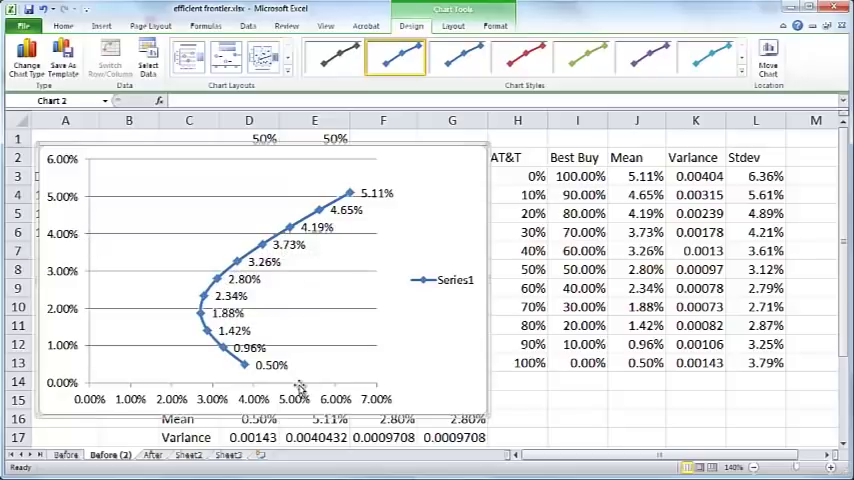
mouse_move(228, 283)
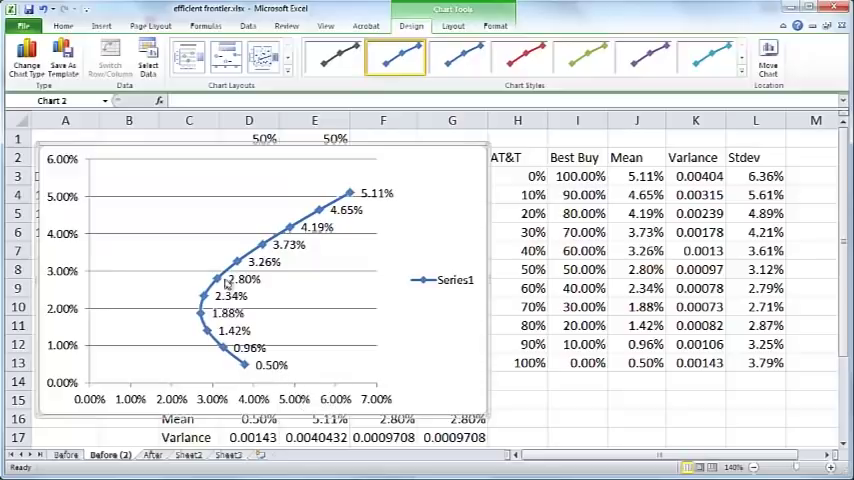
mouse_move(350, 193)
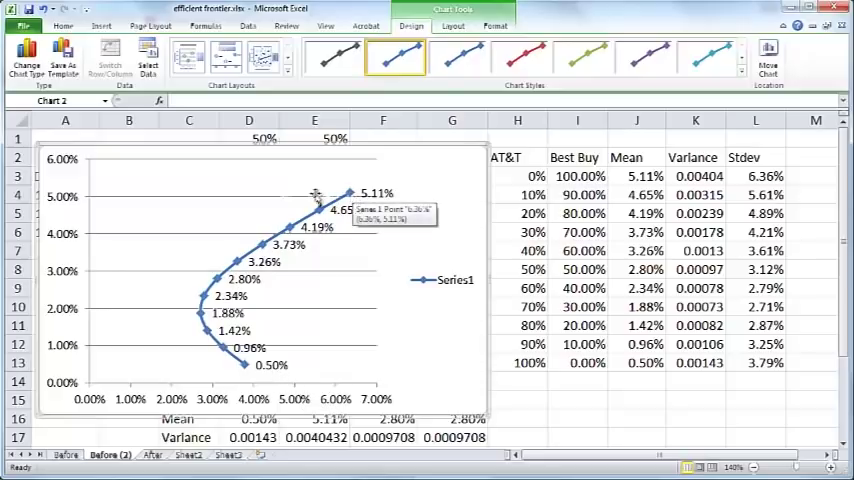
mouse_move(347, 329)
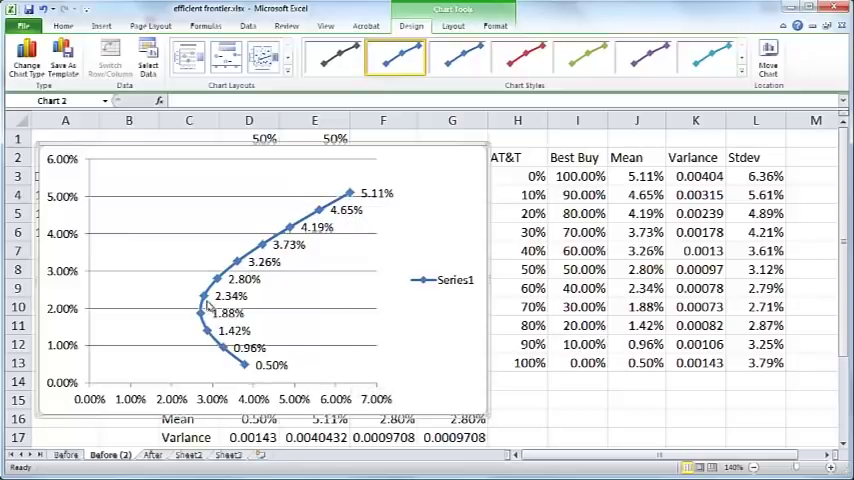
mouse_move(199, 316)
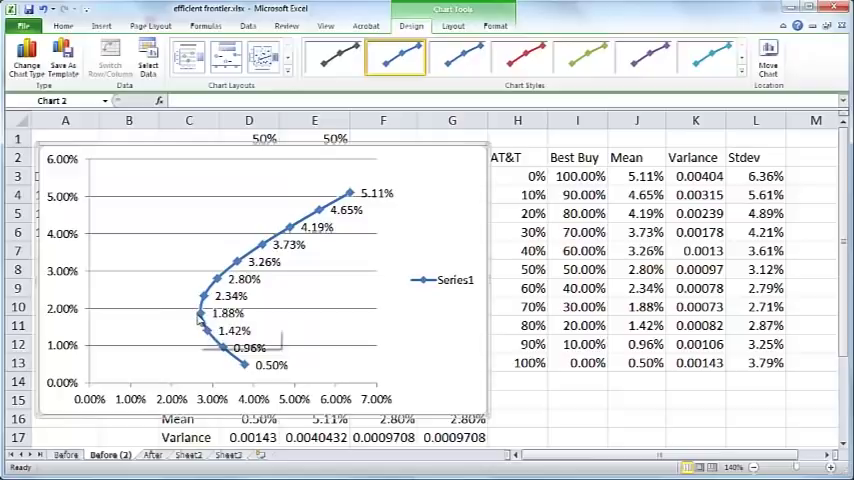
mouse_move(211, 318)
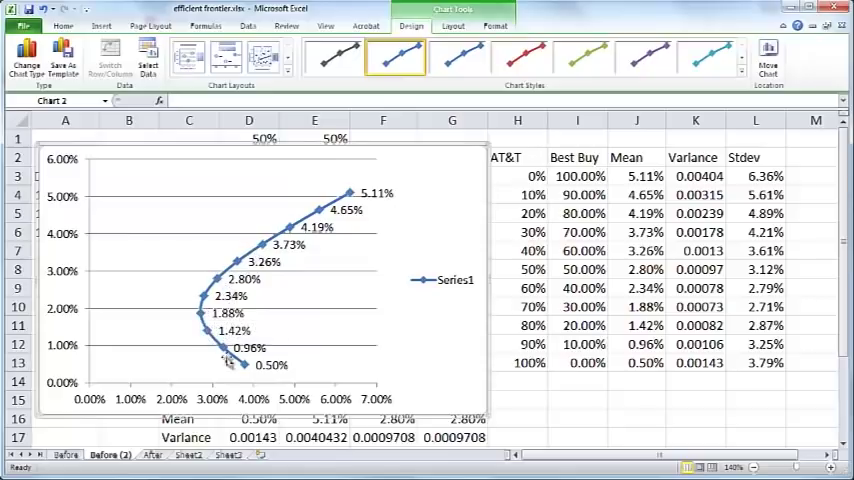
mouse_move(245, 372)
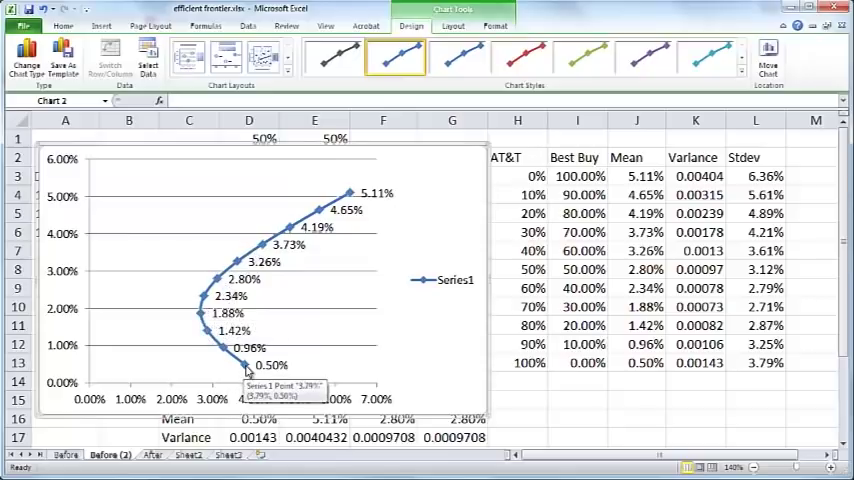
mouse_move(222, 282)
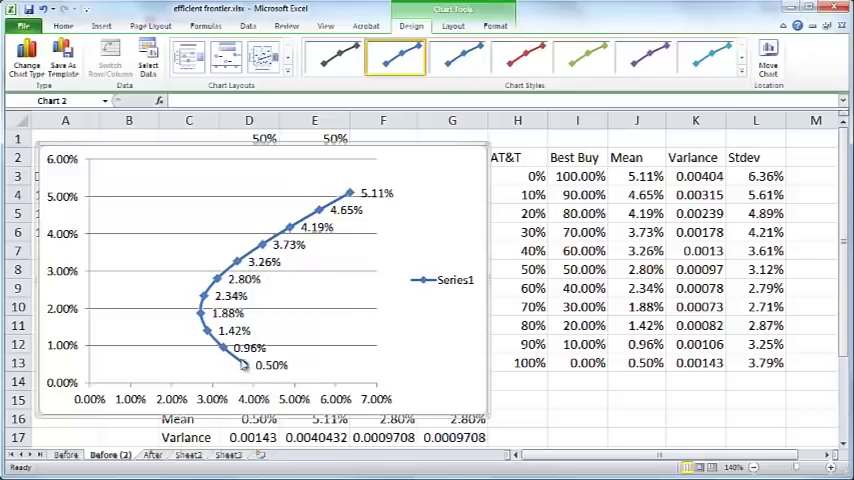
mouse_move(200, 315)
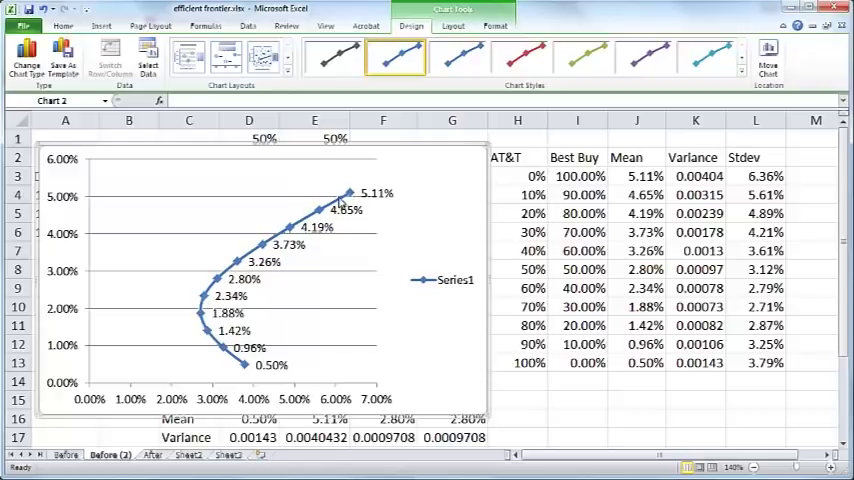
left_click(576, 194)
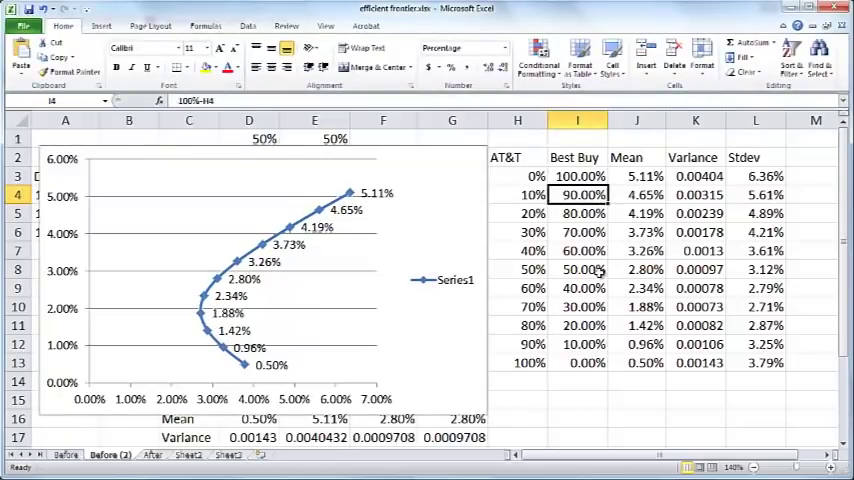